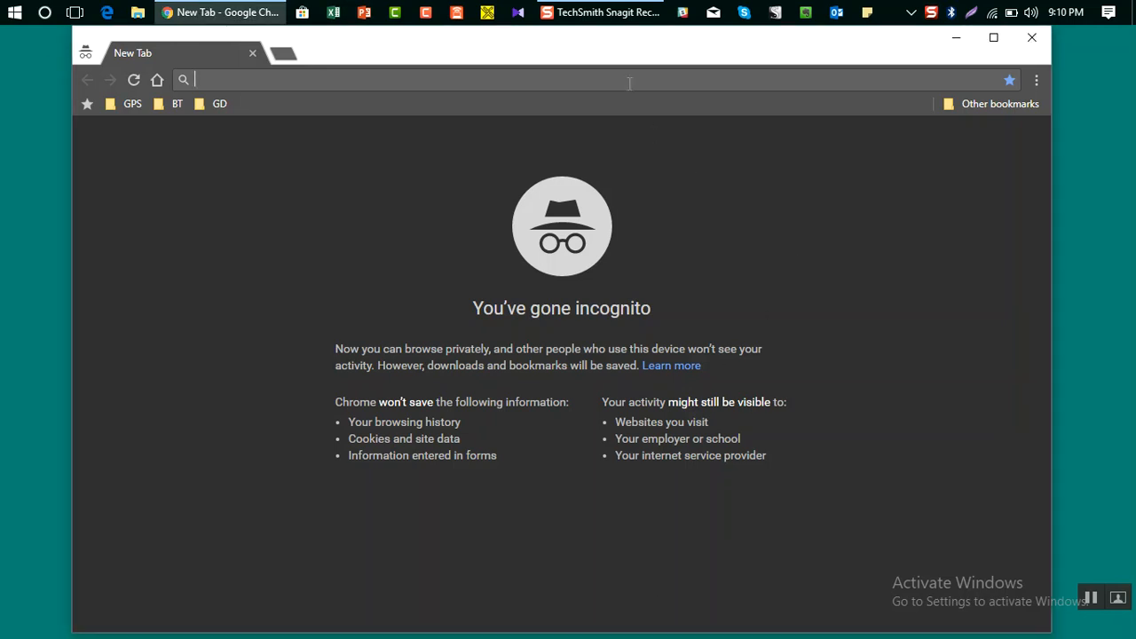
Go to google.com and search for 'hide my ass vpn download', correcting the mistyped query.
{"action": "type", "text": "google.com"}
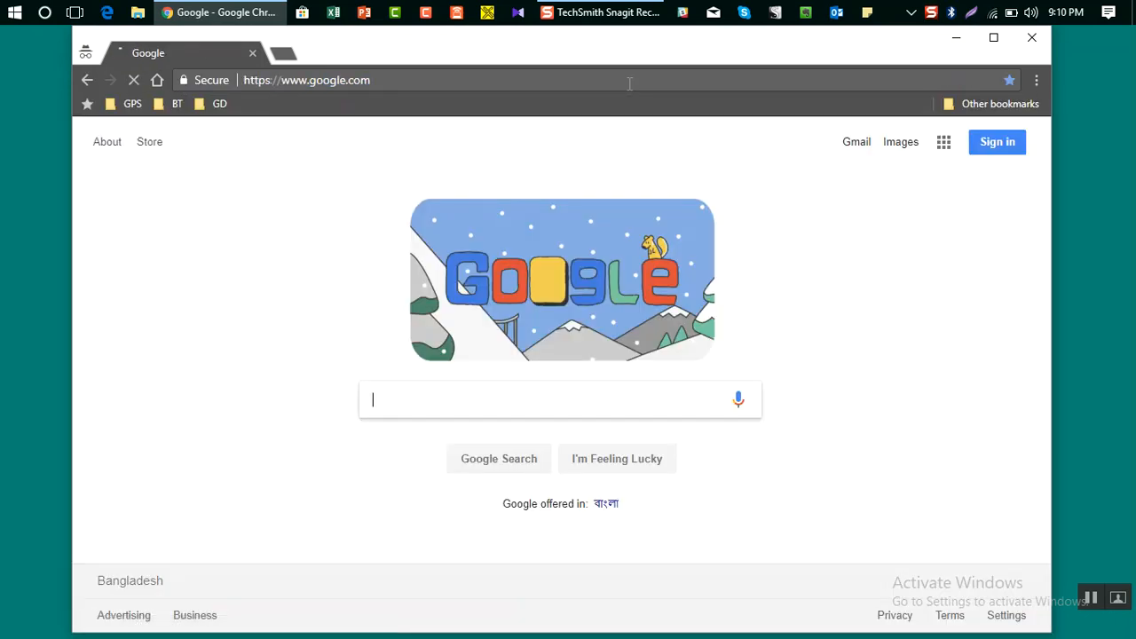
{"action": "type", "text": "hided my"}
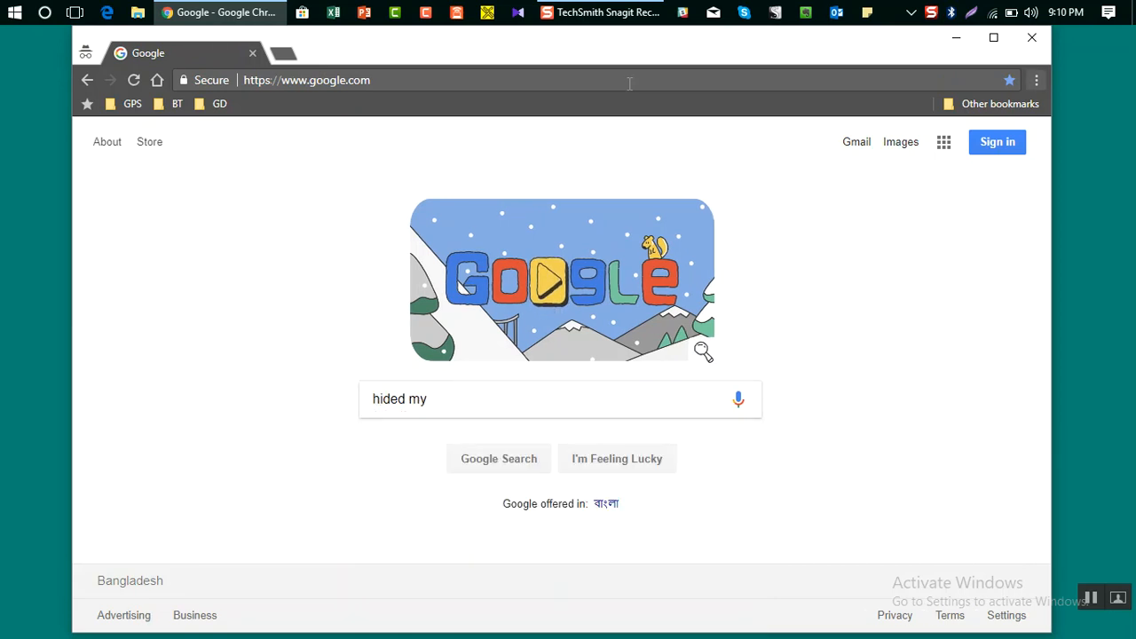
{"action": "double_click", "coordinate": [399, 398]}
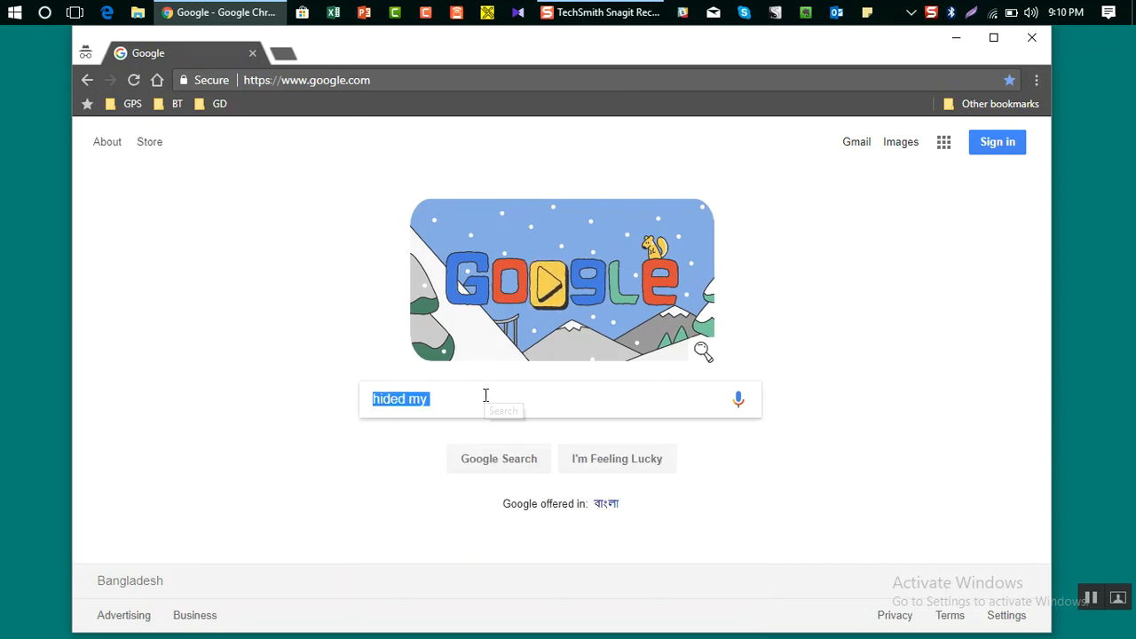
{"action": "type", "text": "hide my ass vp"}
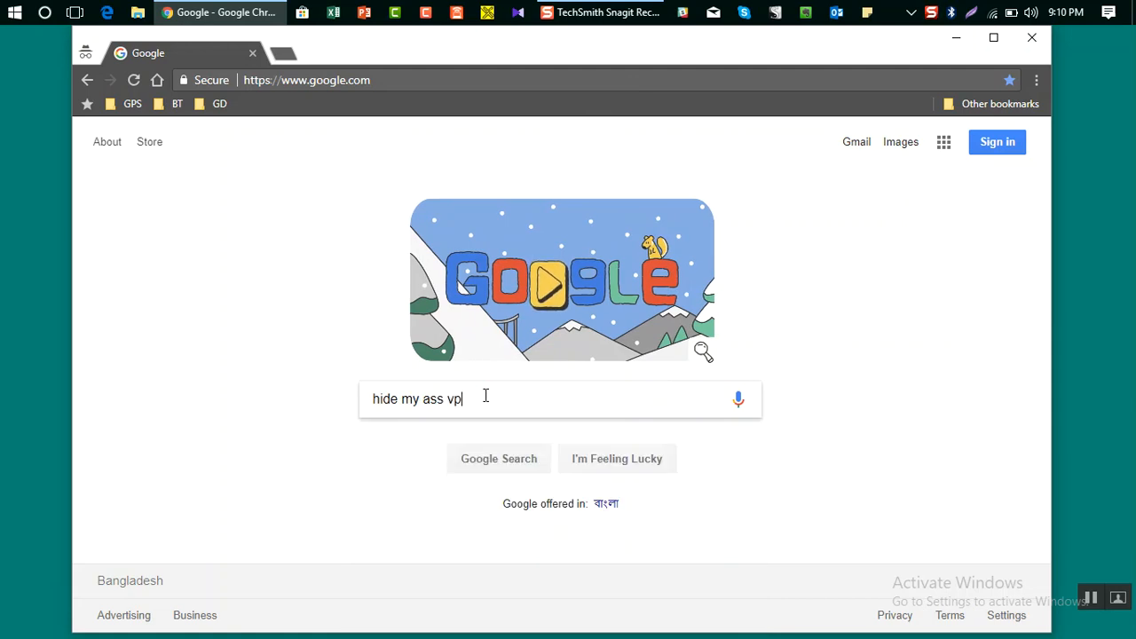
{"action": "type", "text": "download"}
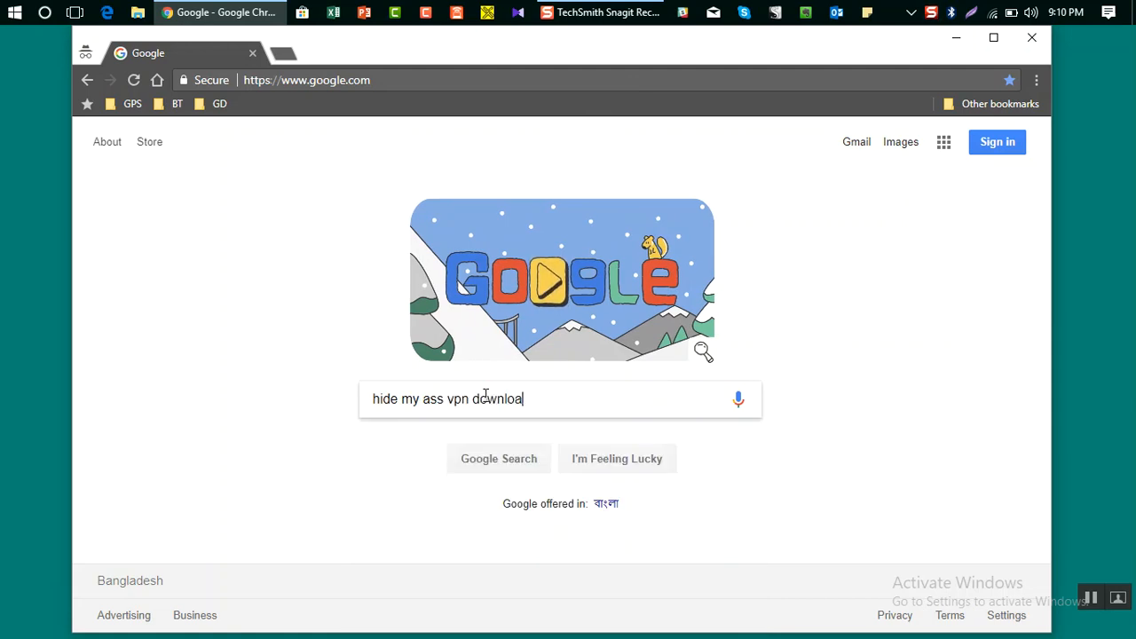
{"action": "key", "text": "enter"}
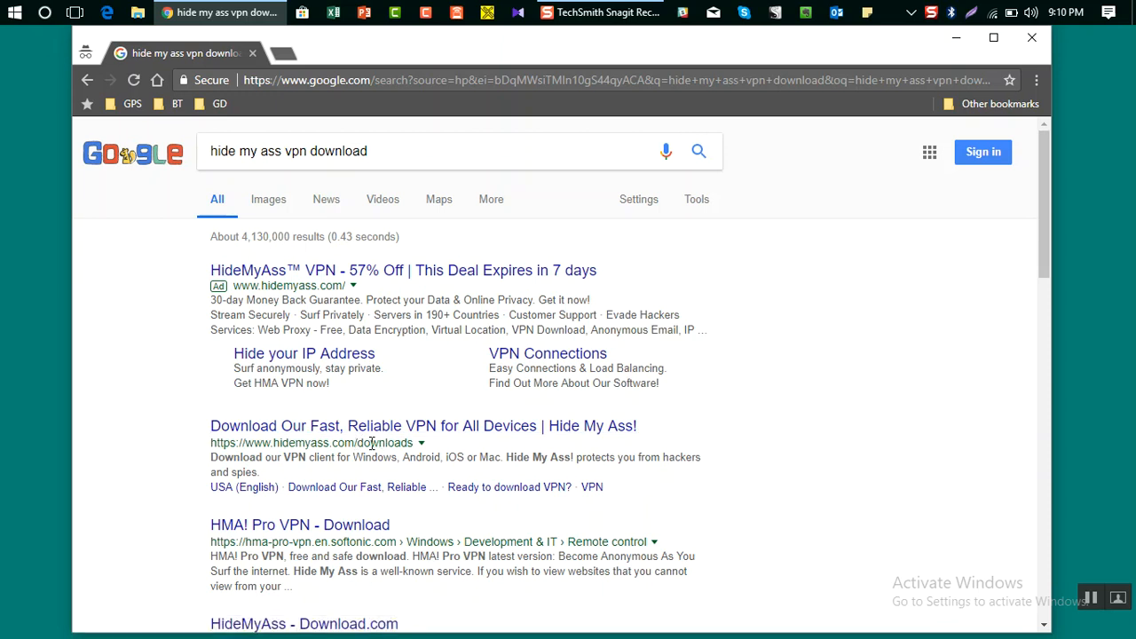
{"action": "mouse_move", "coordinate": [287, 271]}
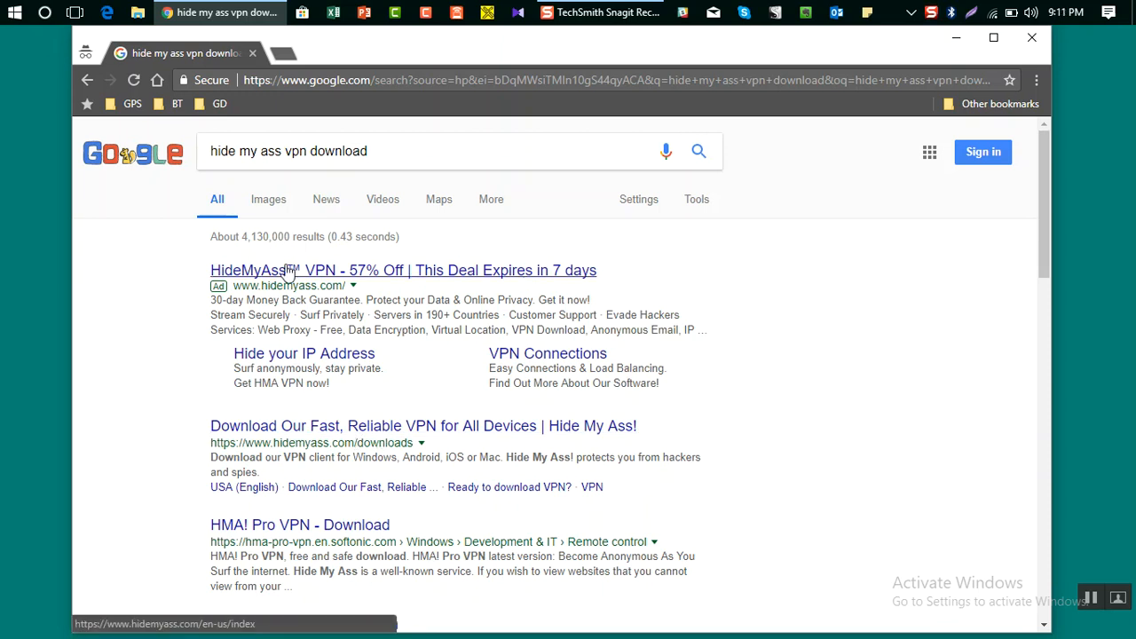
Follow the HideMyAss ad to its Windows page and open 'Download VPN Software' from the footer.
{"action": "left_click", "coordinate": [320, 277]}
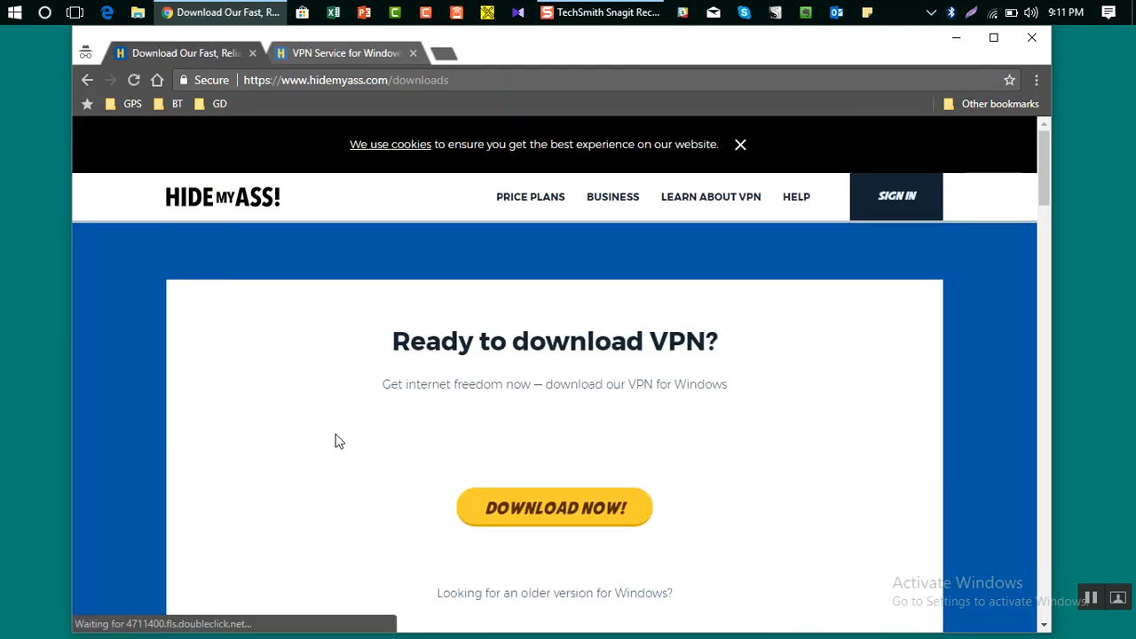
{"action": "left_click", "coordinate": [346, 52]}
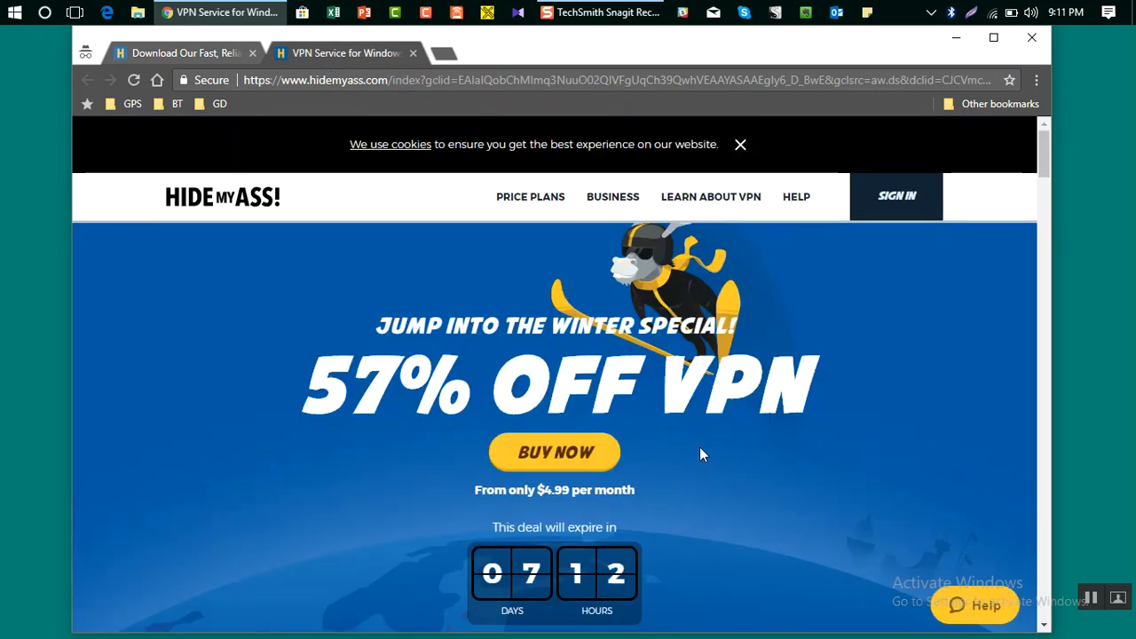
{"action": "scroll", "scroll_direction": "down", "scroll_amount": 3}
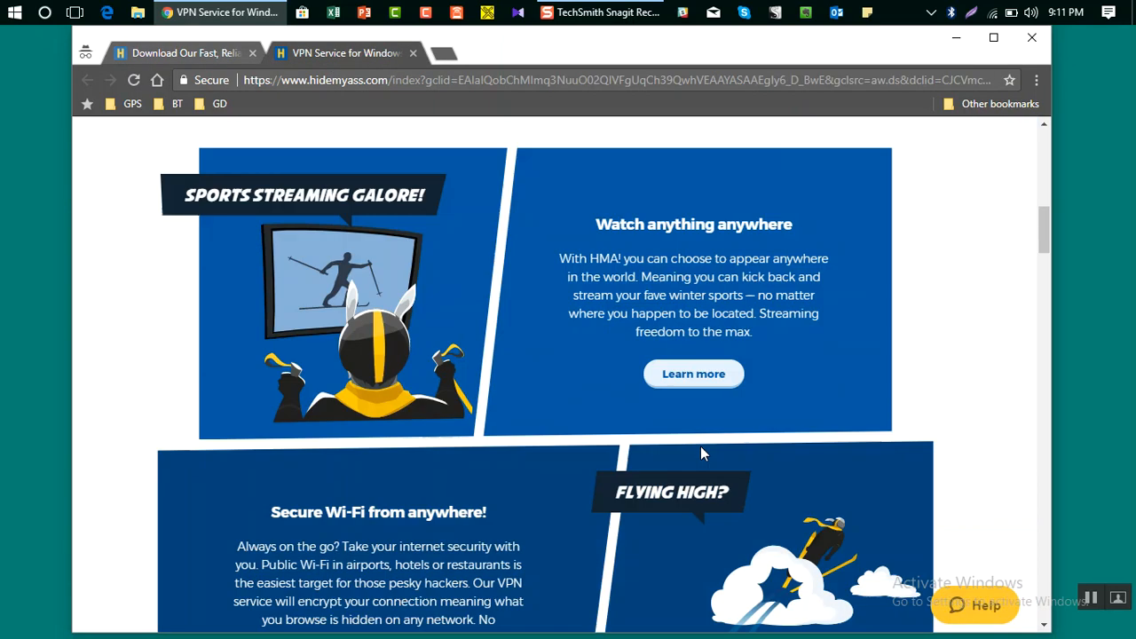
{"action": "scroll", "scroll_direction": "down", "scroll_amount": 3}
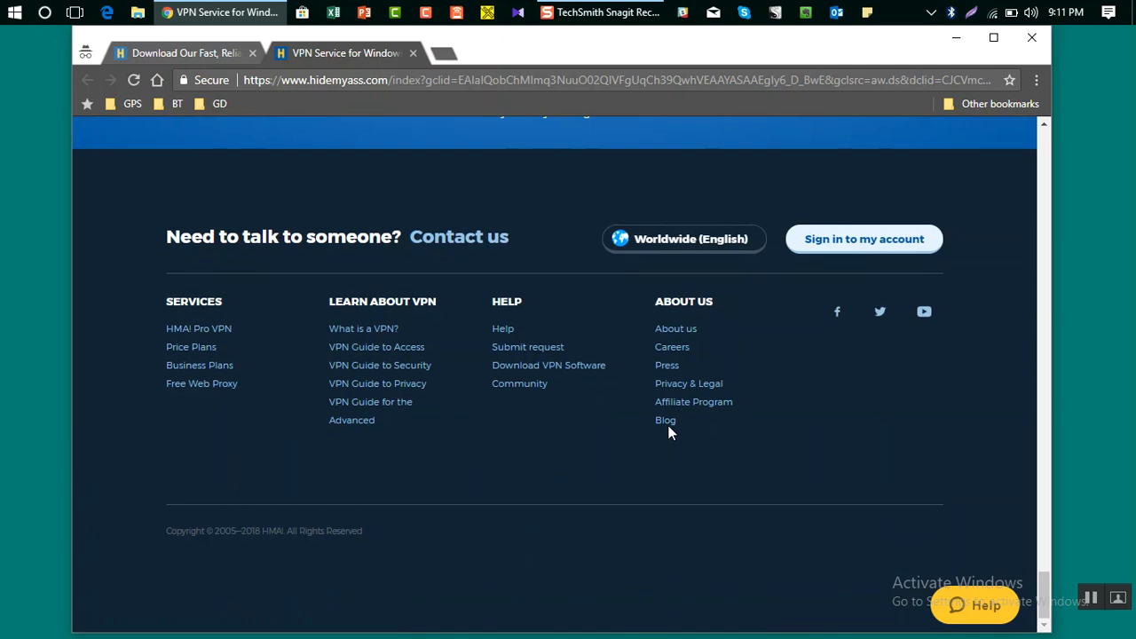
{"action": "mouse_move", "coordinate": [548, 364]}
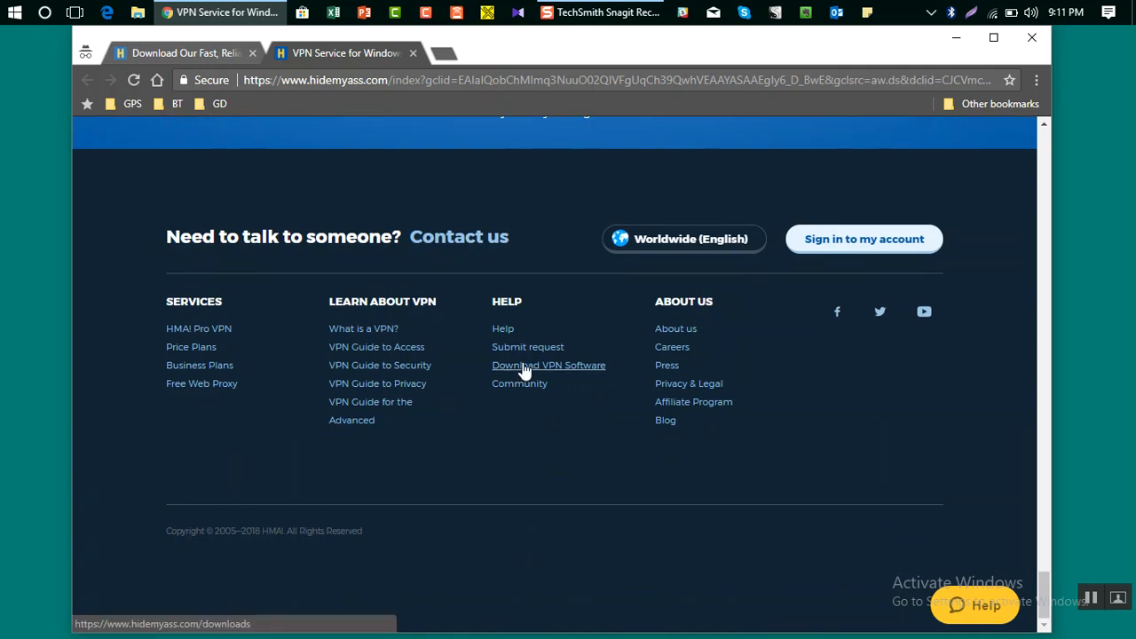
{"action": "left_click", "coordinate": [548, 364]}
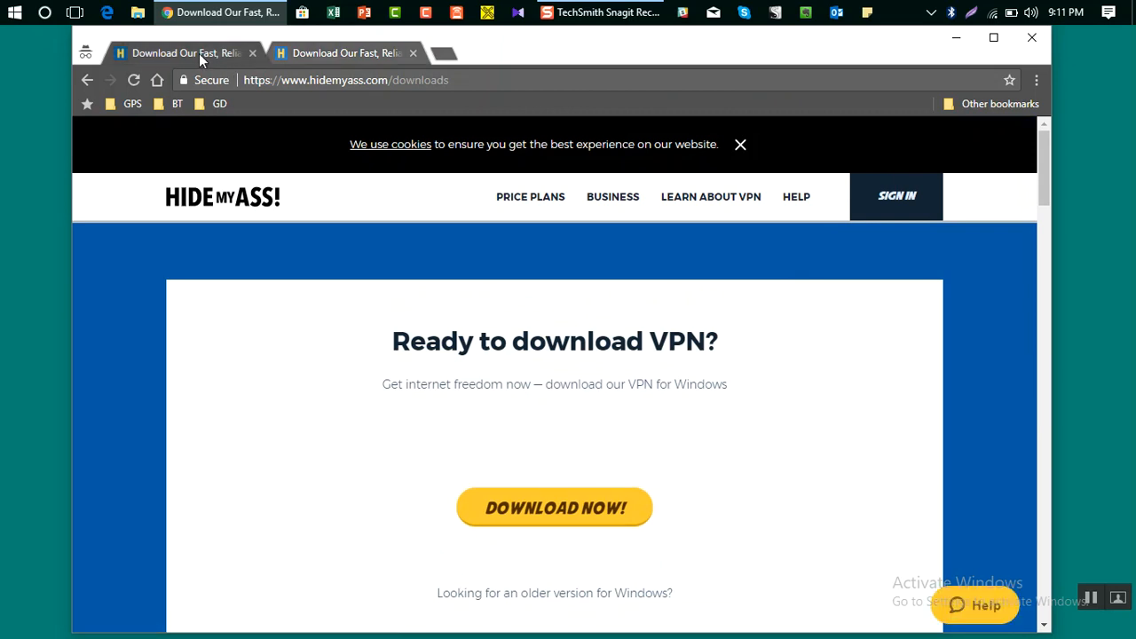
{"action": "mouse_move", "coordinate": [779, 247]}
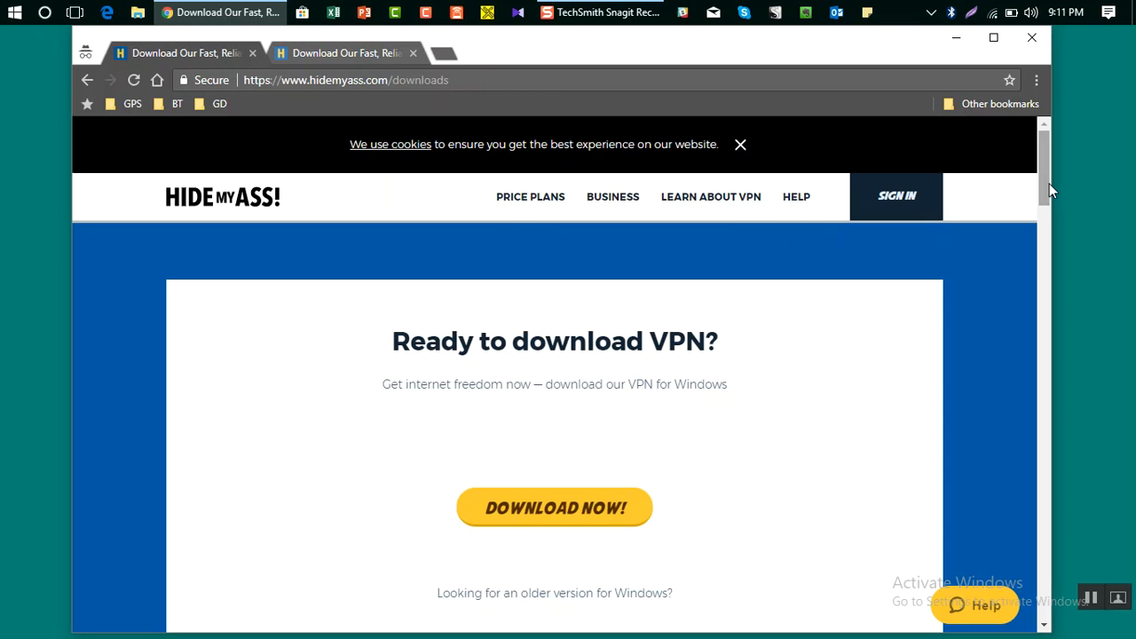
Scroll past the older versions and hit the yellow 'DOWNLOAD NOW!' button for the installer.
{"action": "scroll", "scroll_direction": "down", "scroll_amount": 3}
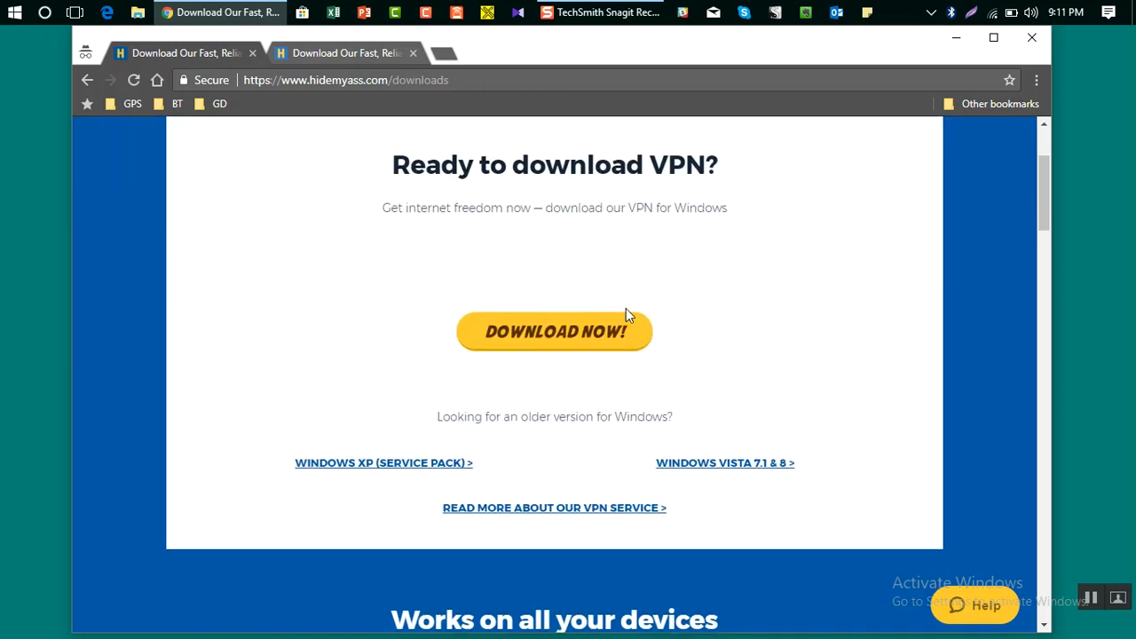
{"action": "mouse_move", "coordinate": [350, 460]}
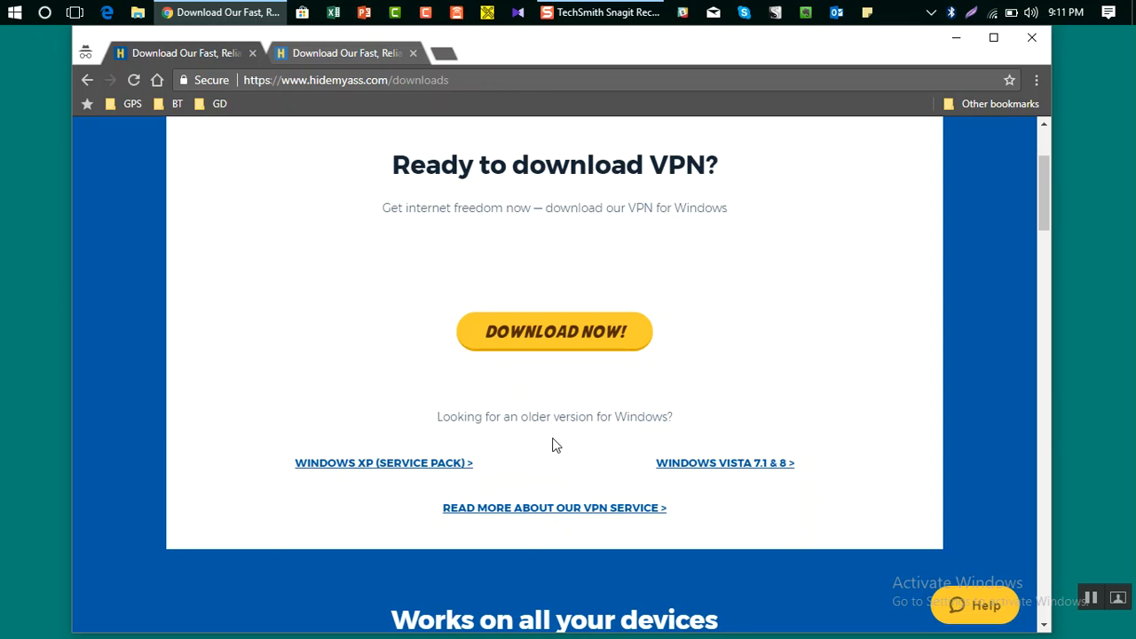
{"action": "mouse_move", "coordinate": [617, 482]}
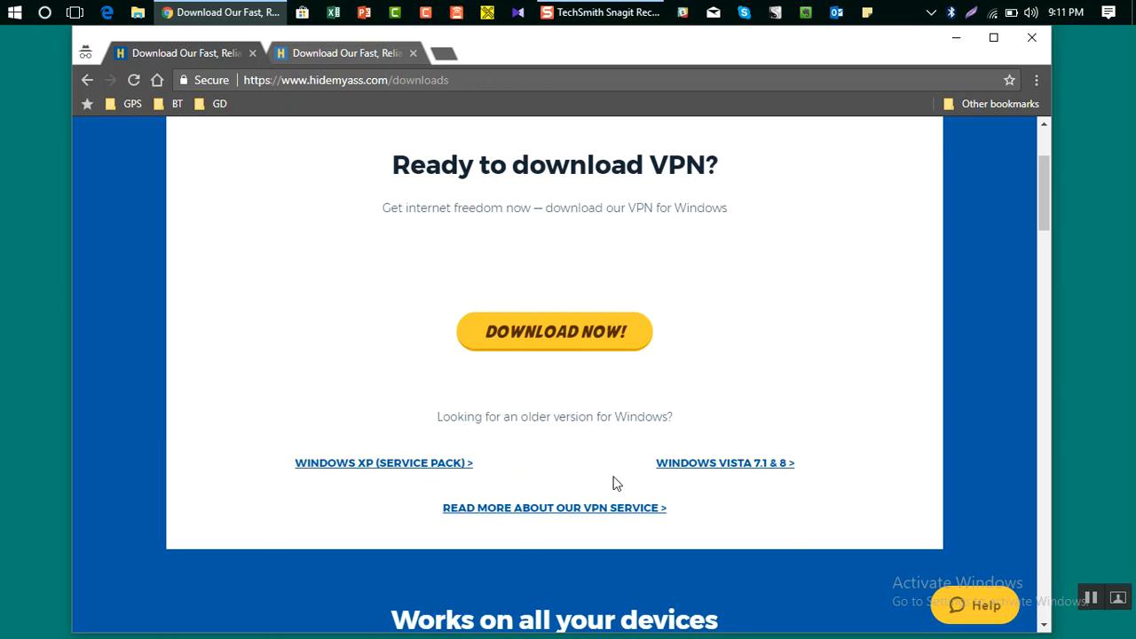
{"action": "mouse_move", "coordinate": [725, 462]}
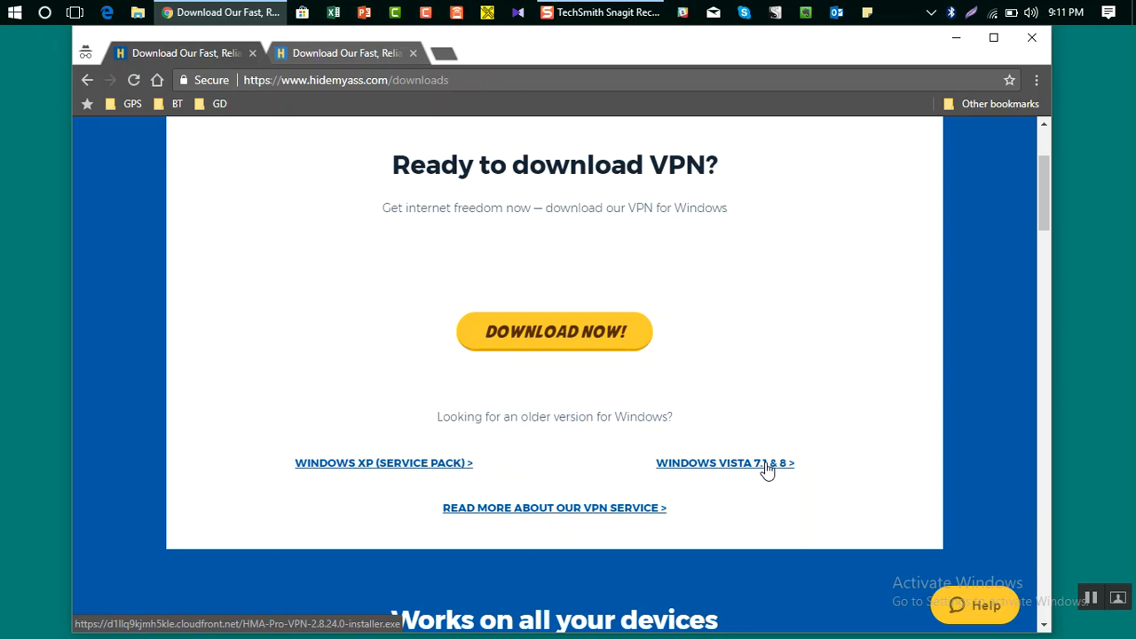
{"action": "mouse_move", "coordinate": [387, 485]}
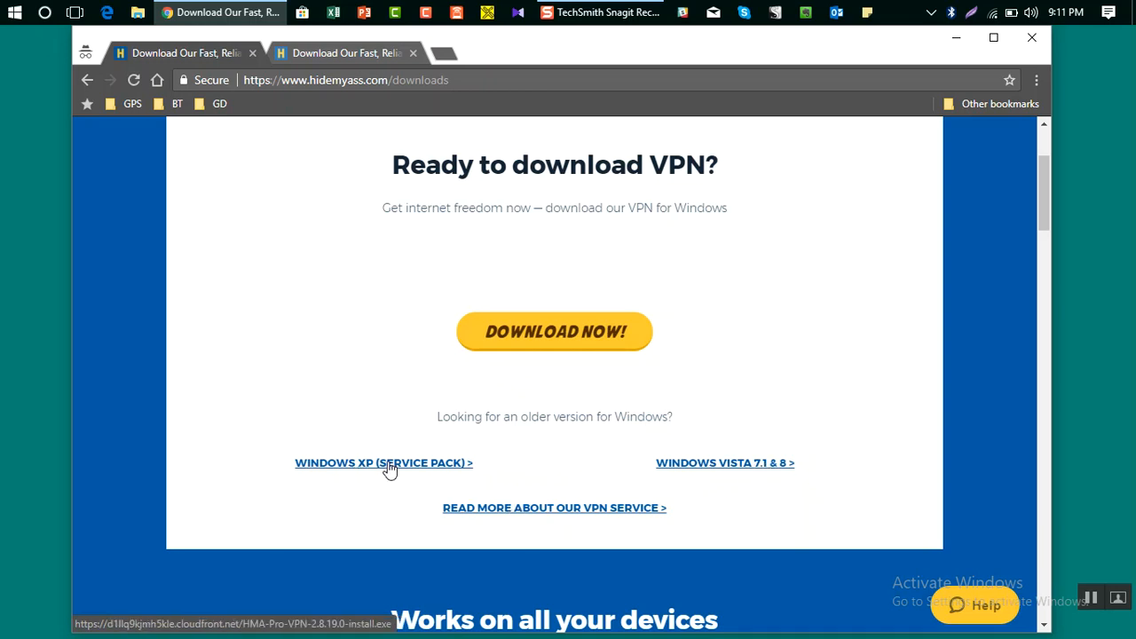
{"action": "mouse_move", "coordinate": [532, 335]}
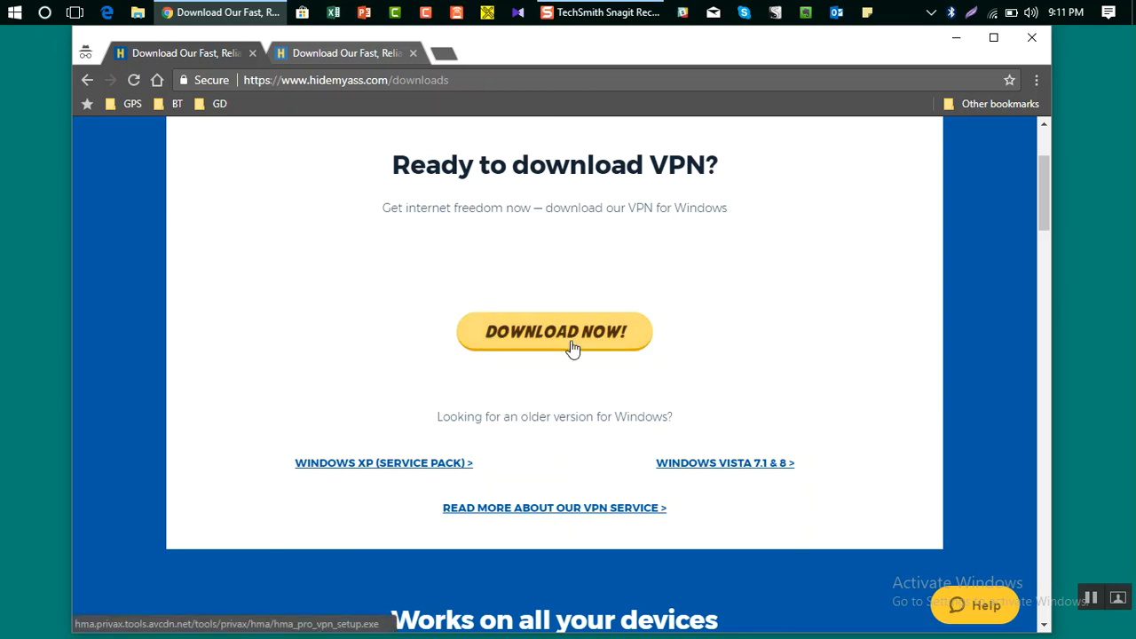
{"action": "left_click", "coordinate": [553, 331]}
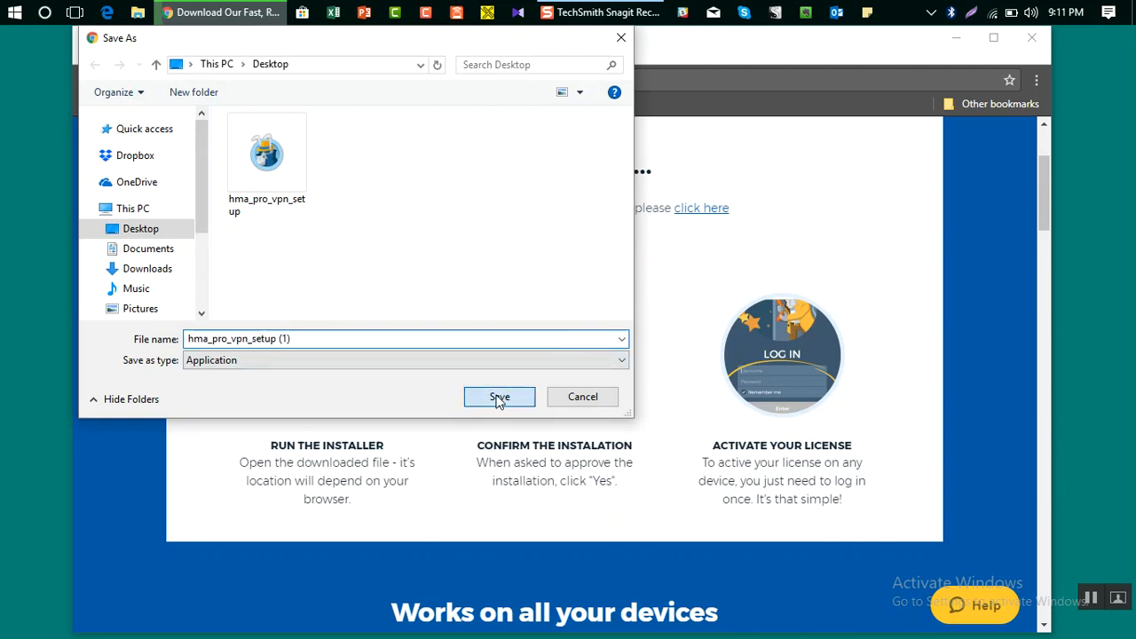
Save hma_pro_vpn_setup to the Desktop and show the download in its folder.
{"action": "left_click", "coordinate": [499, 397]}
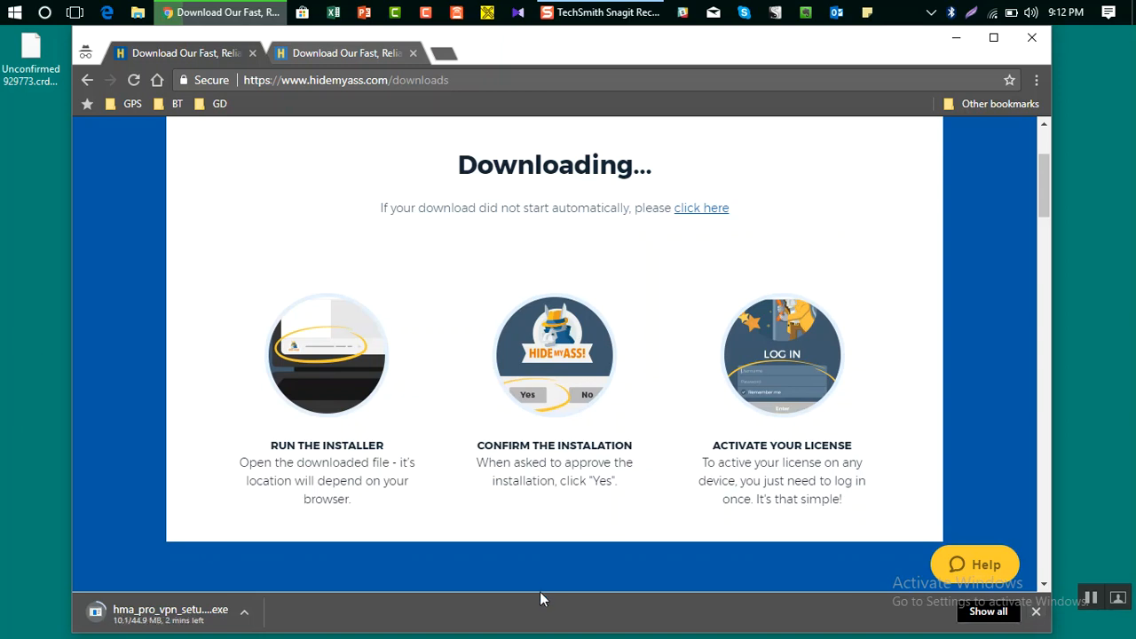
{"action": "left_click", "coordinate": [243, 611]}
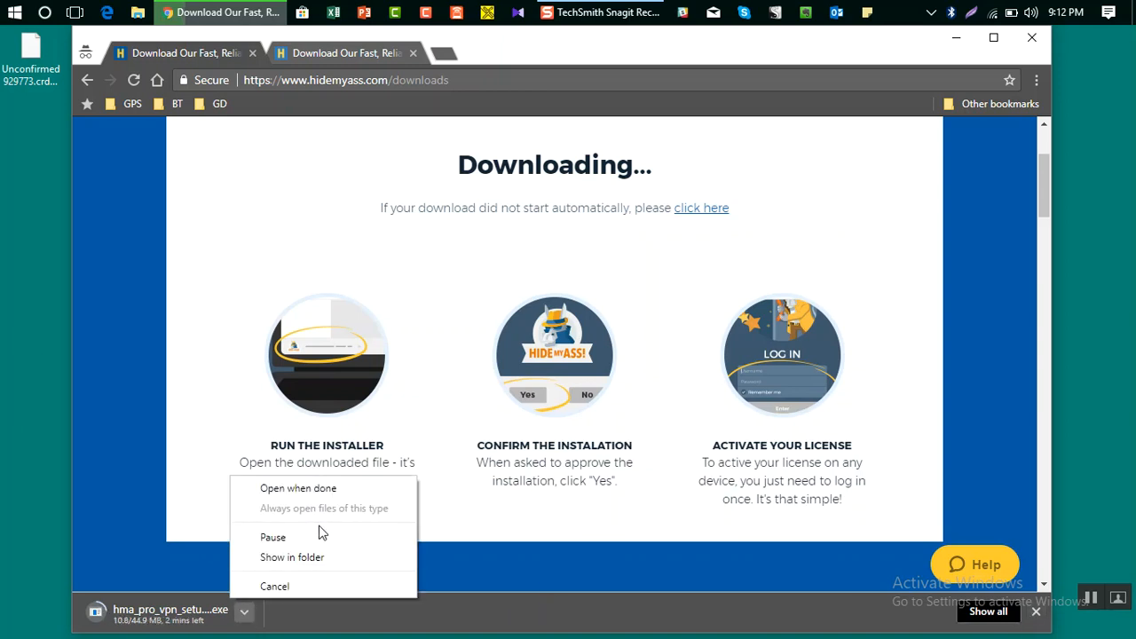
{"action": "left_click", "coordinate": [274, 586]}
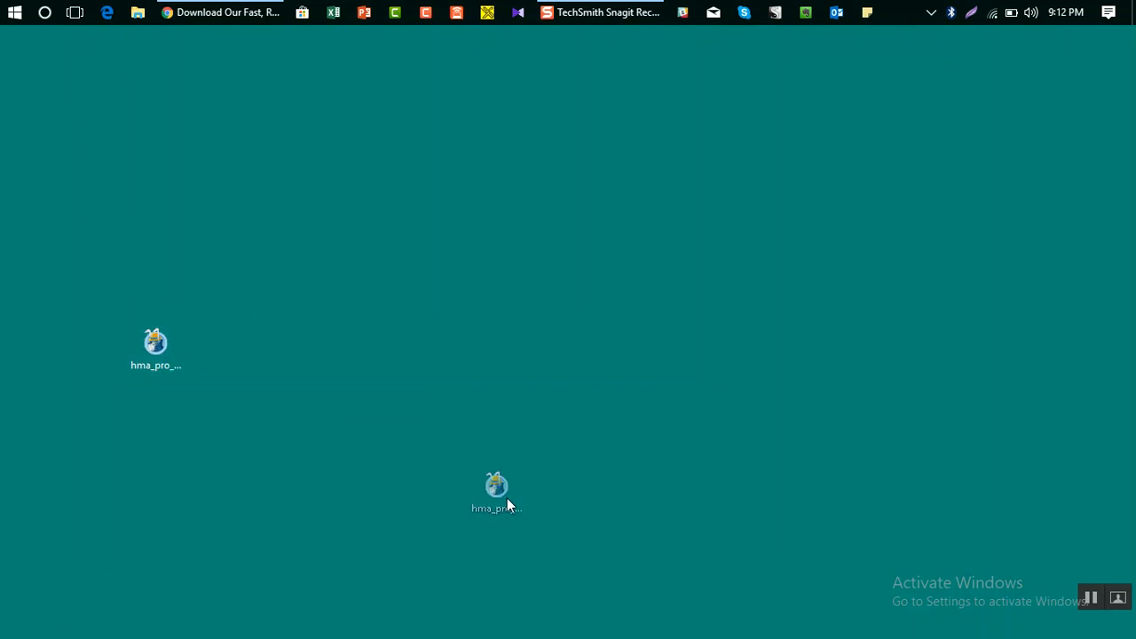
Move the hma_pro_vpn_setup icon to the desktop's top-right and open it via right-click.
{"action": "left_click_drag", "start_coordinate": [495, 489], "coordinate": [1037, 142]}
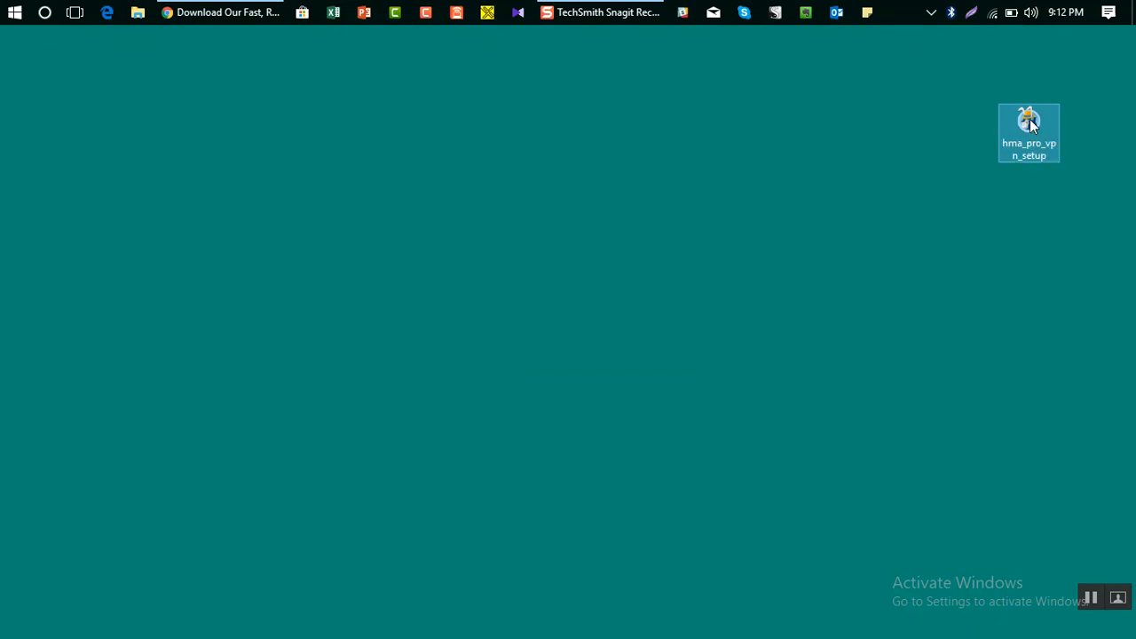
{"action": "right_click", "coordinate": [1028, 124]}
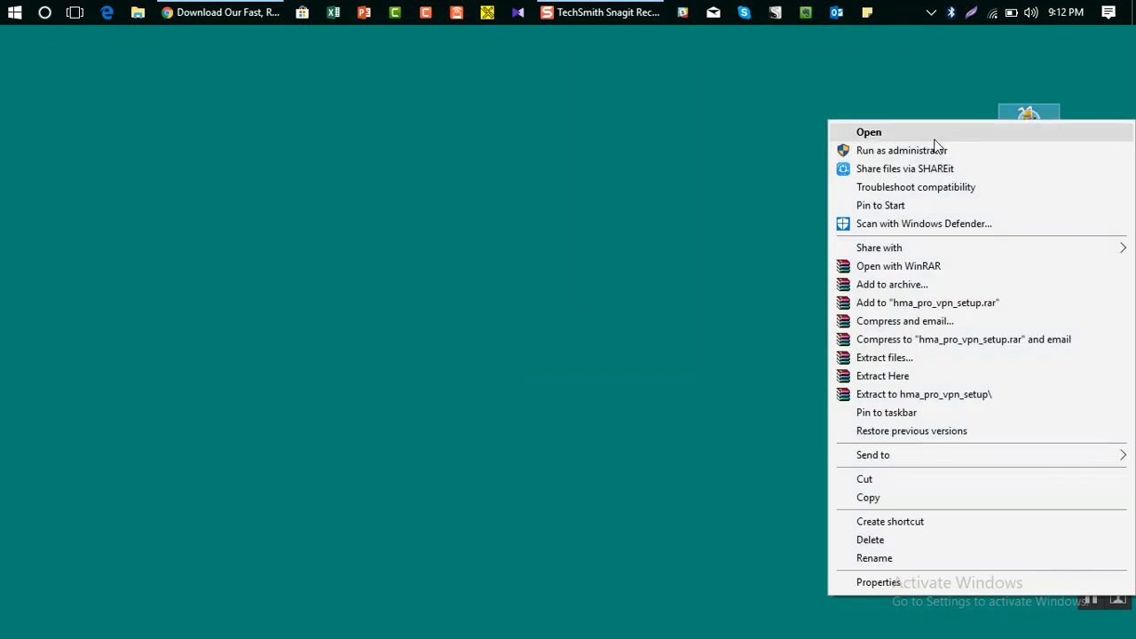
{"action": "left_click", "coordinate": [868, 131]}
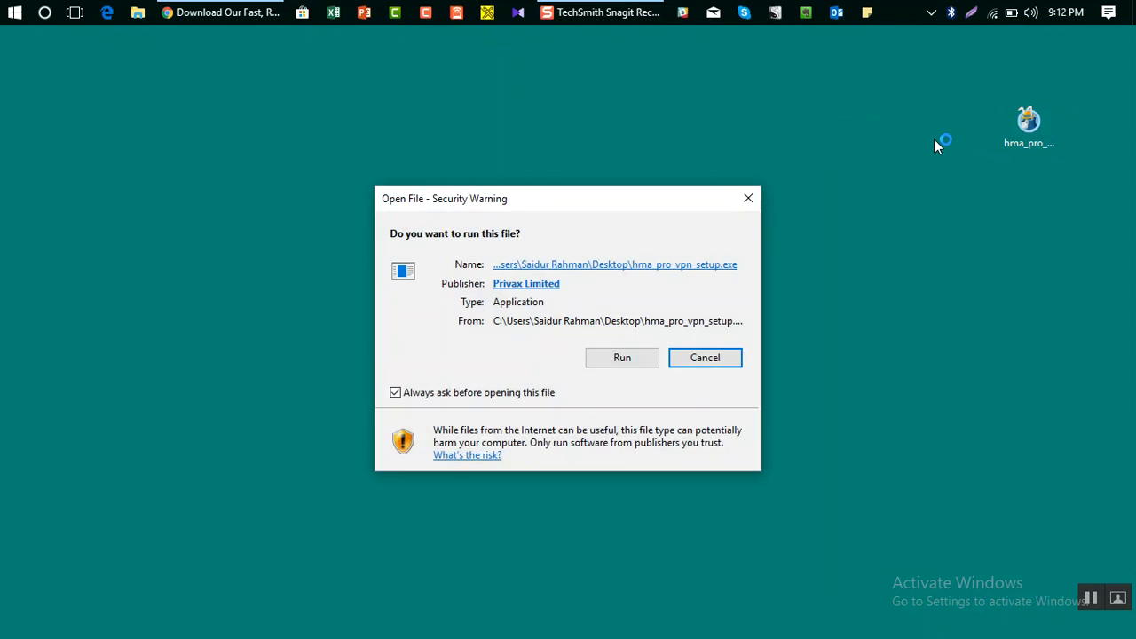
{"action": "mouse_move", "coordinate": [792, 146]}
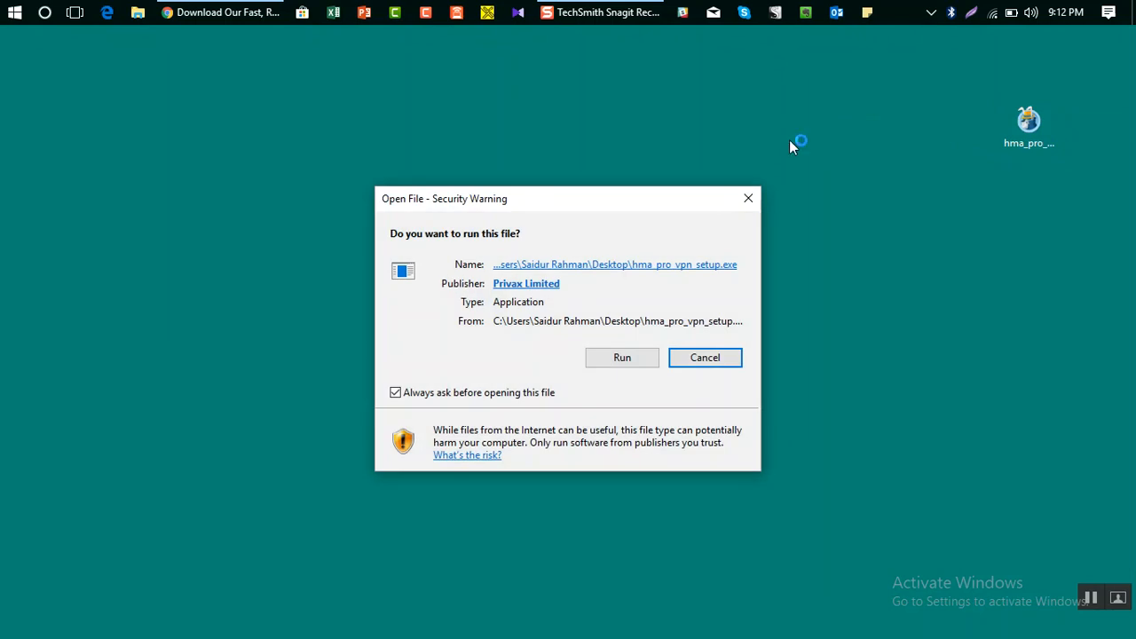
{"action": "mouse_move", "coordinate": [422, 249]}
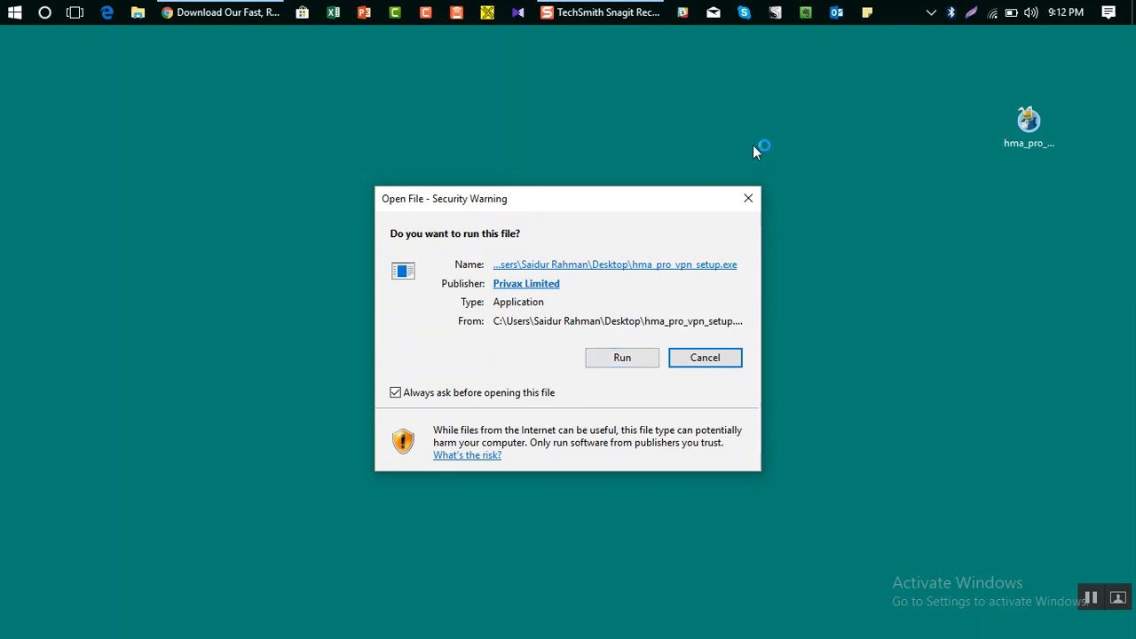
{"action": "left_click", "coordinate": [703, 357]}
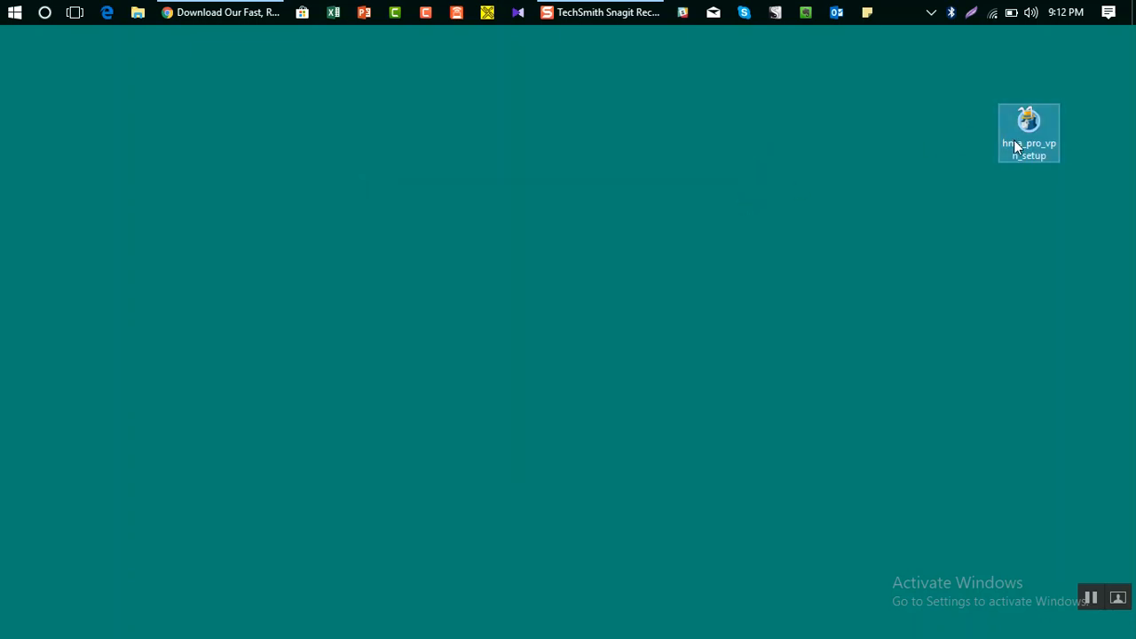
Double-click hma_pro_vpn_setup, choose Run at the security warning, and allow User Account Control.
{"action": "double_click", "coordinate": [1029, 132]}
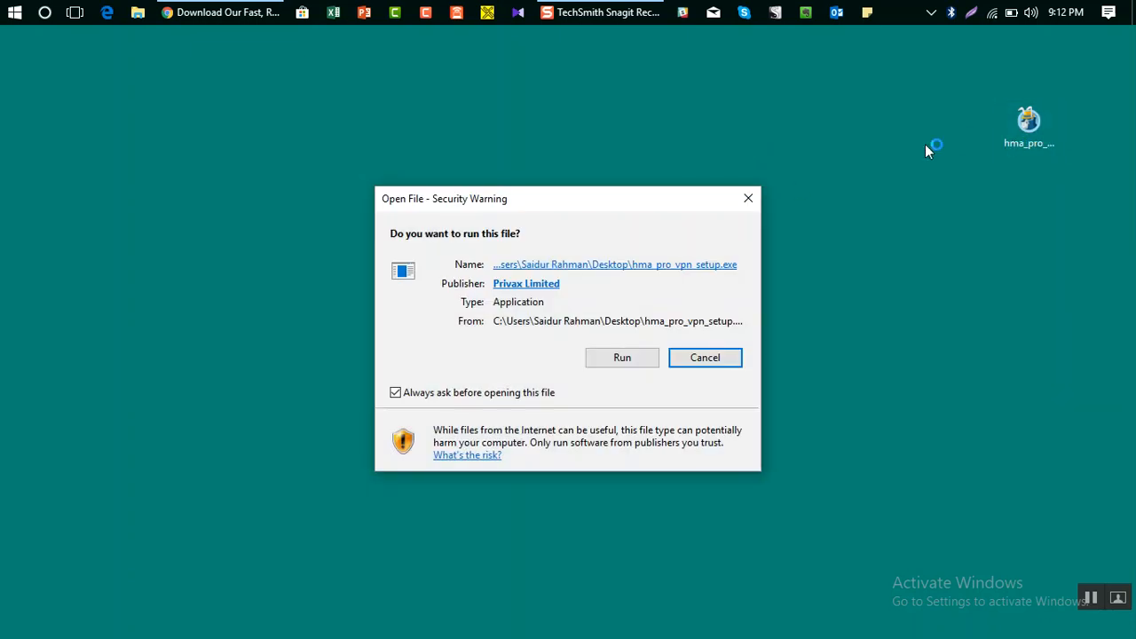
{"action": "mouse_move", "coordinate": [622, 358]}
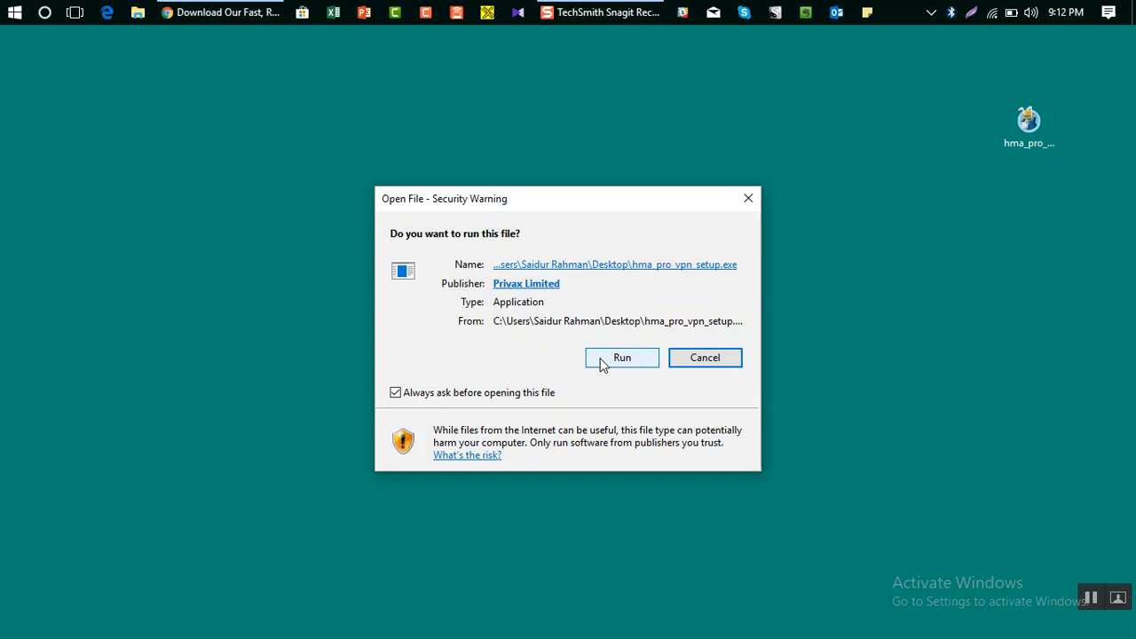
{"action": "left_click", "coordinate": [621, 357]}
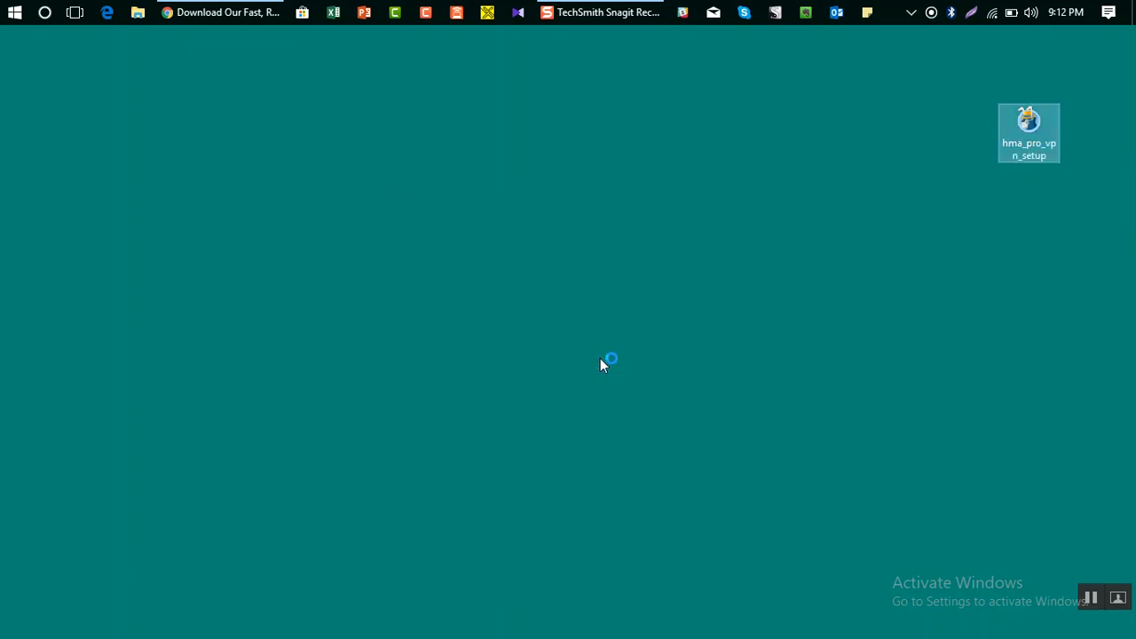
{"action": "double_click", "coordinate": [1029, 124]}
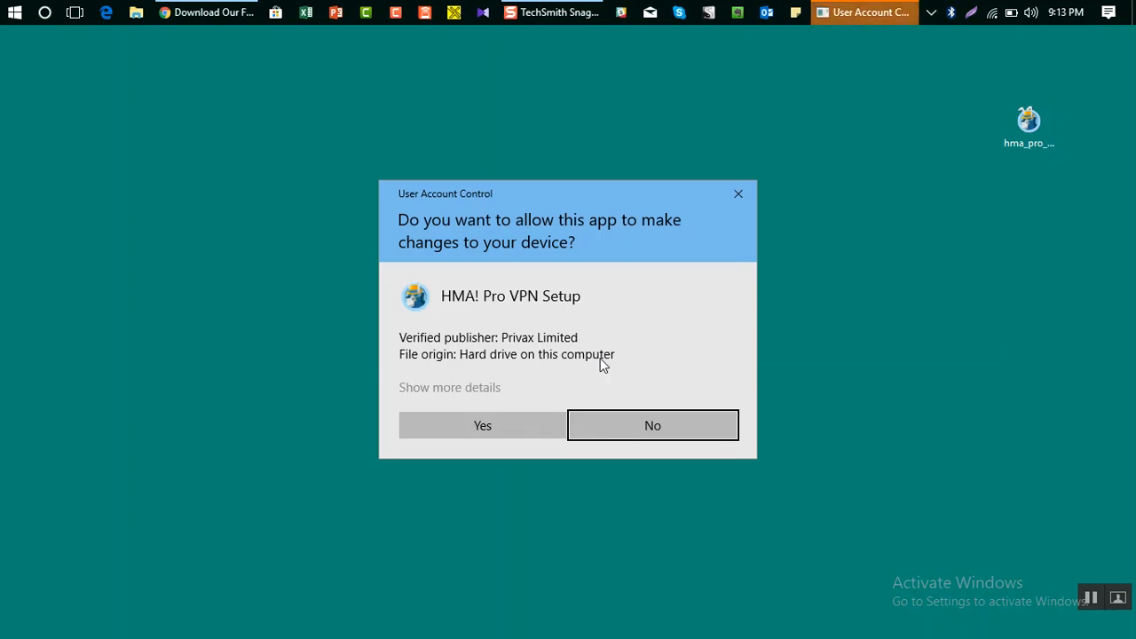
{"action": "mouse_move", "coordinate": [486, 239]}
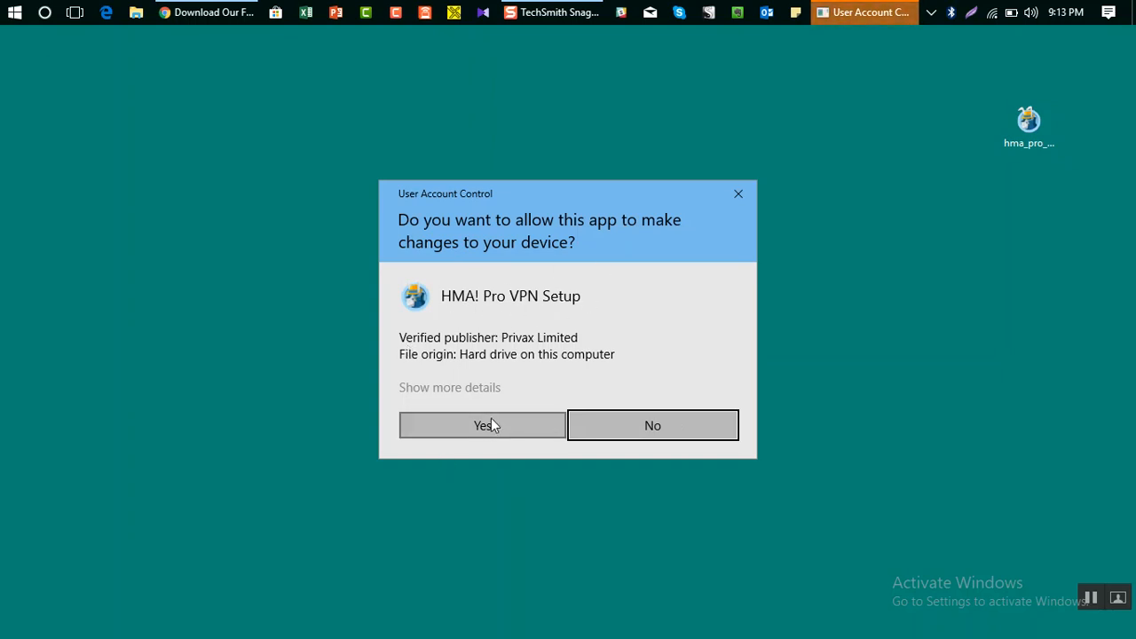
{"action": "left_click", "coordinate": [482, 425]}
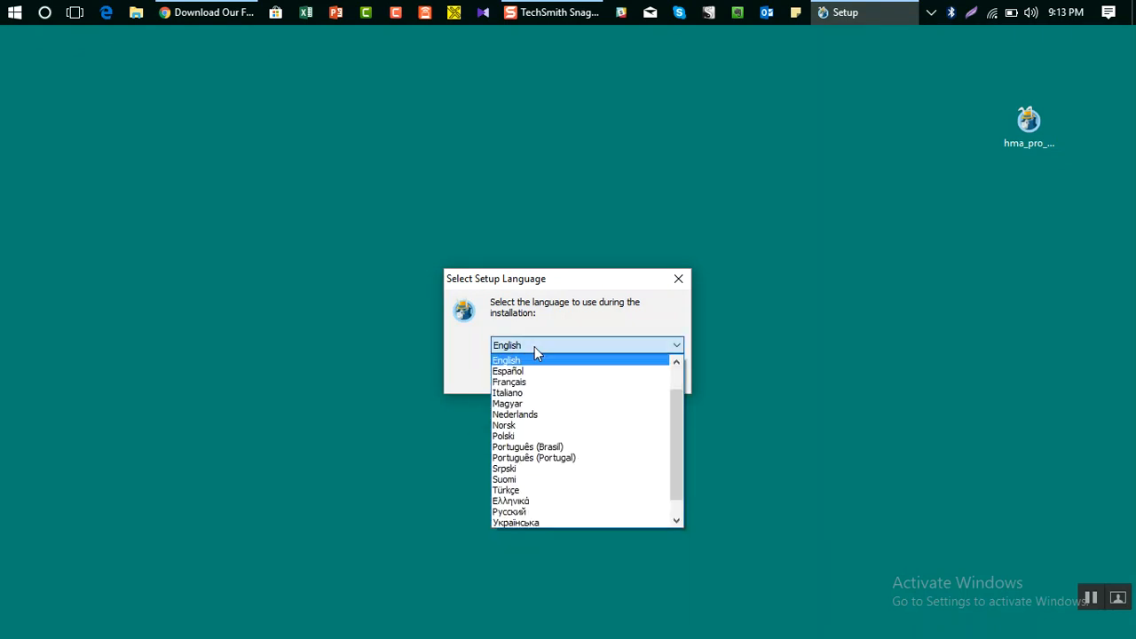
Choose English in the Select Setup Language dropdown and confirm with OK.
{"action": "left_click", "coordinate": [508, 371]}
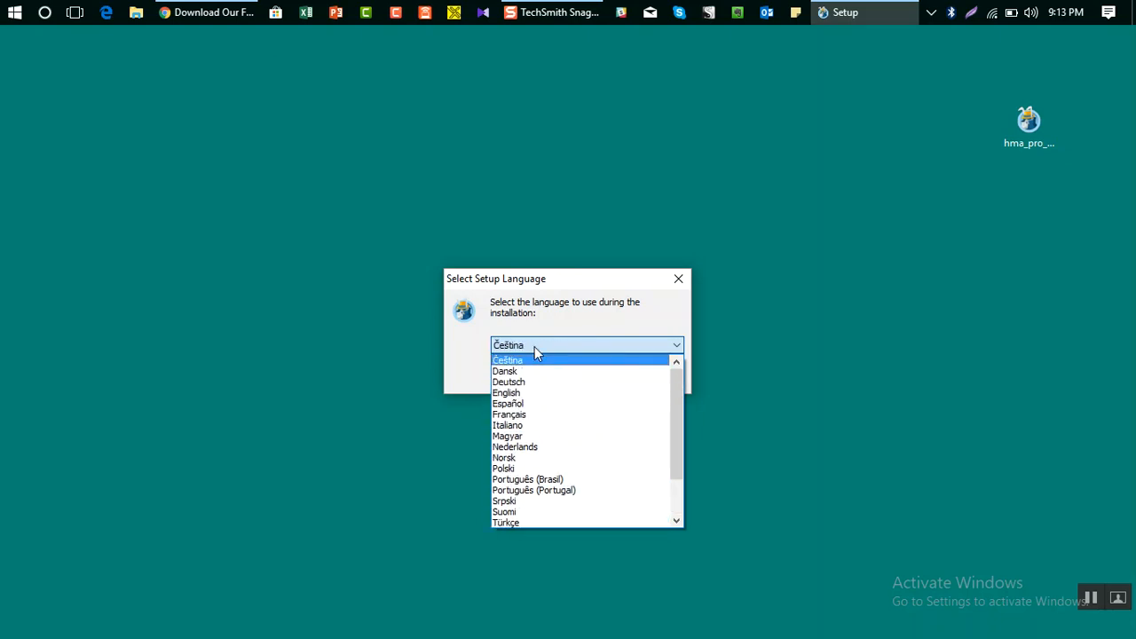
{"action": "left_click", "coordinate": [506, 393]}
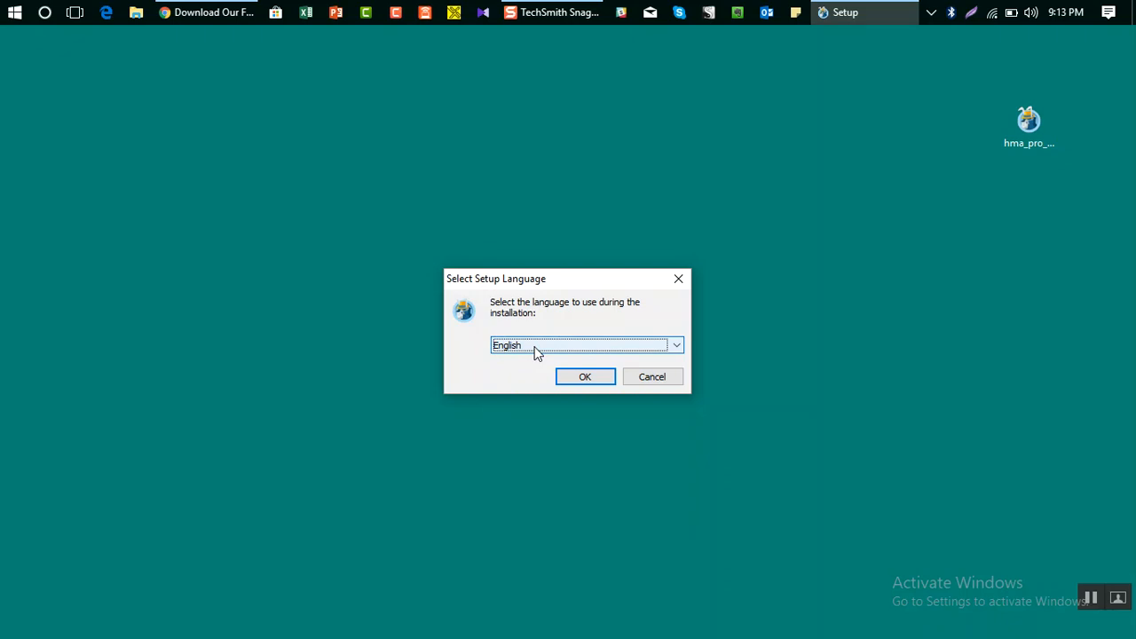
{"action": "left_click", "coordinate": [585, 376]}
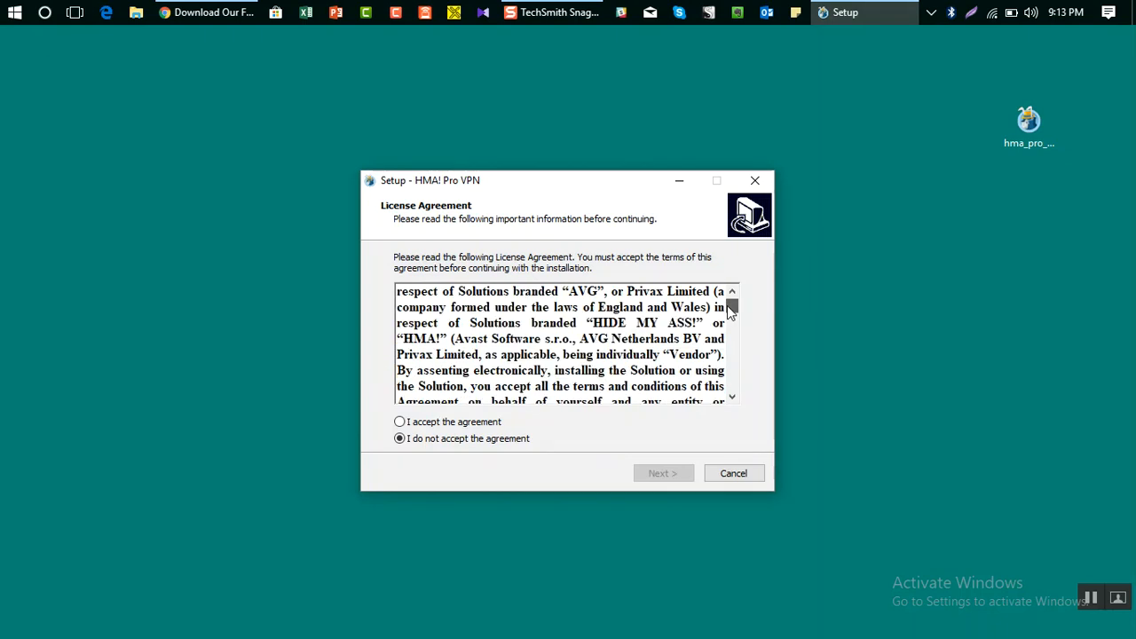
Scroll the License Agreement, select 'I accept the agreement' and move on.
{"action": "scroll", "scroll_direction": "down", "scroll_amount": 3}
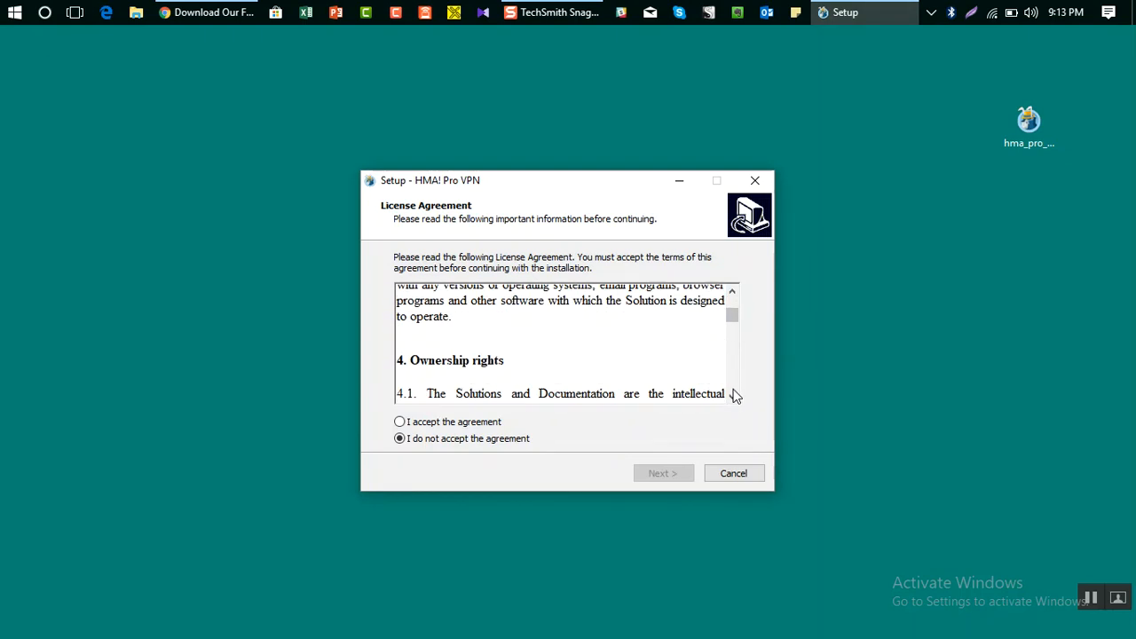
{"action": "scroll", "scroll_direction": "down", "scroll_amount": 3}
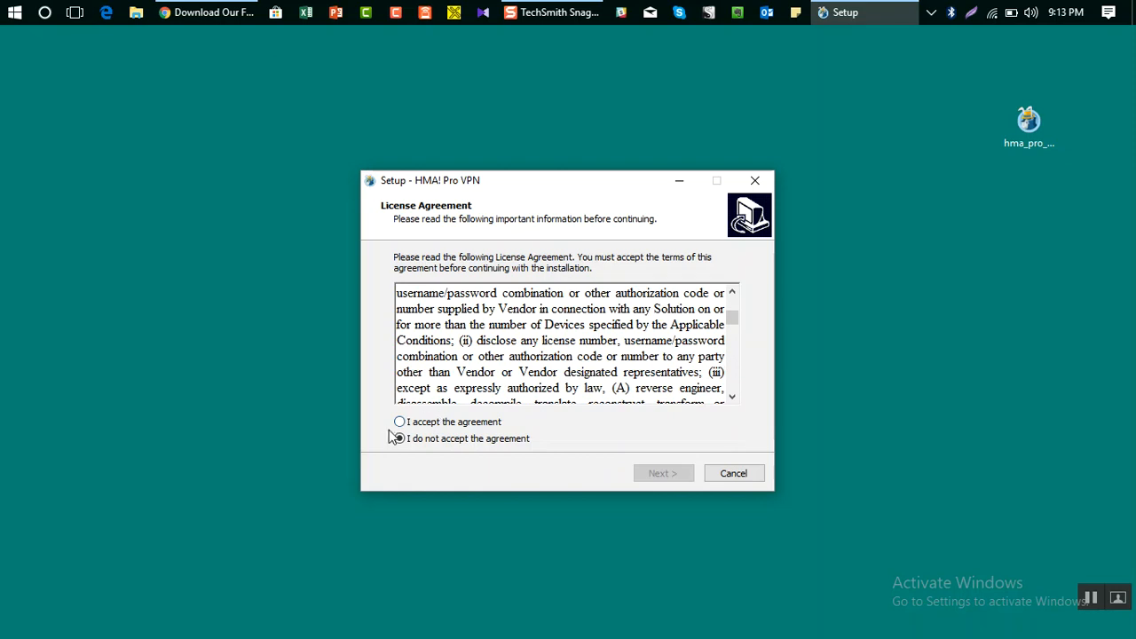
{"action": "left_click", "coordinate": [400, 422]}
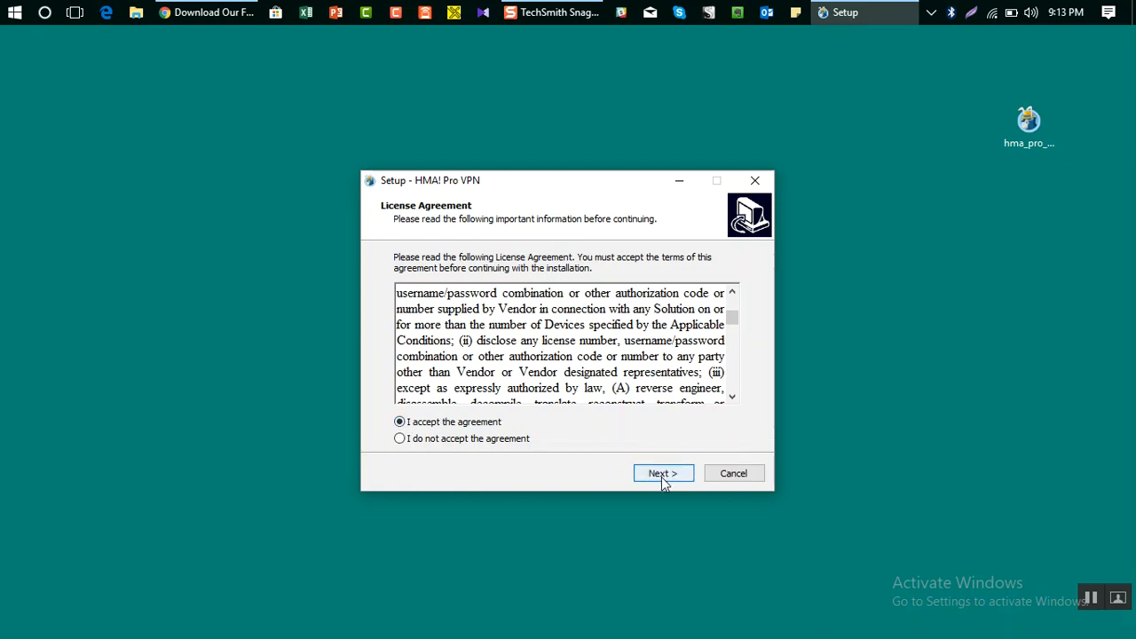
{"action": "left_click", "coordinate": [662, 472]}
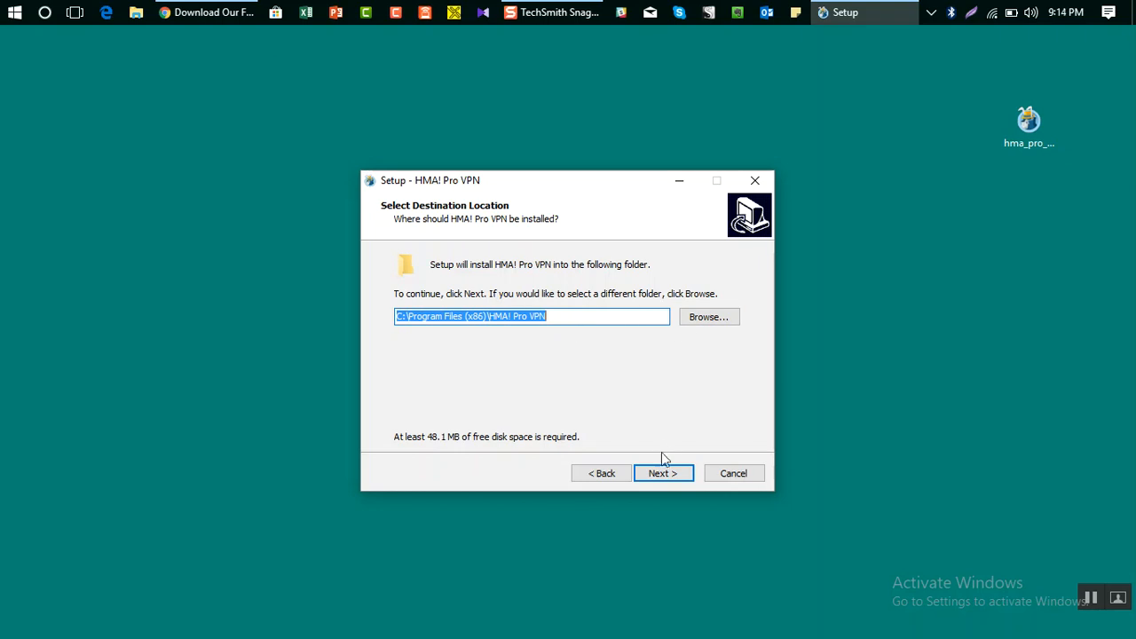
Keep the Program Files (x86) destination and confirm installing into the existing folder.
{"action": "left_click", "coordinate": [662, 472]}
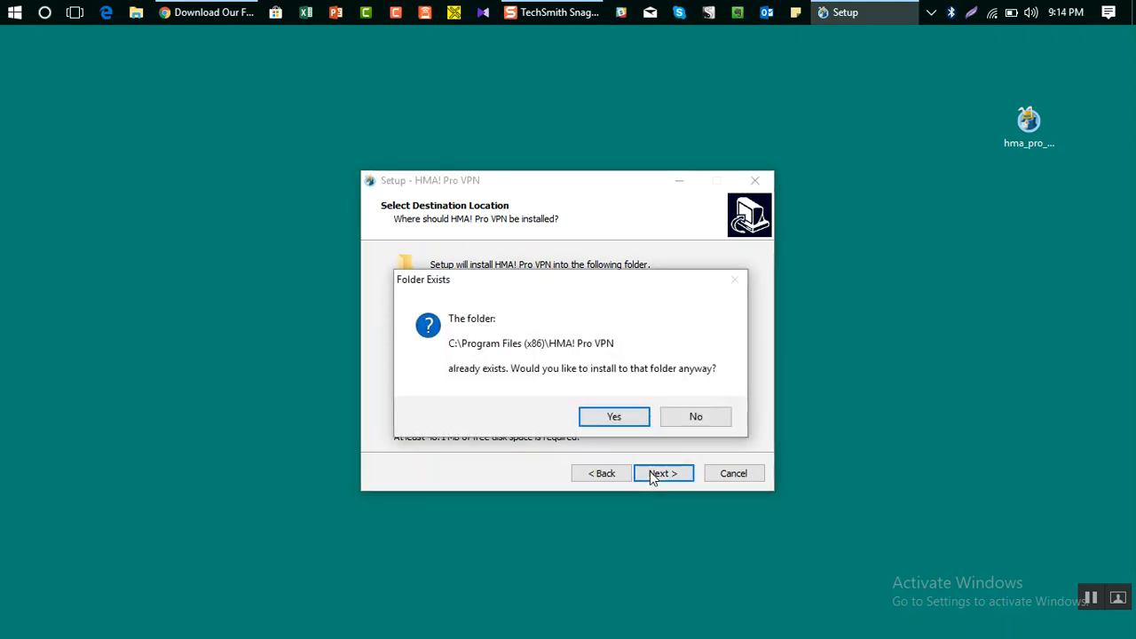
{"action": "mouse_move", "coordinate": [580, 224]}
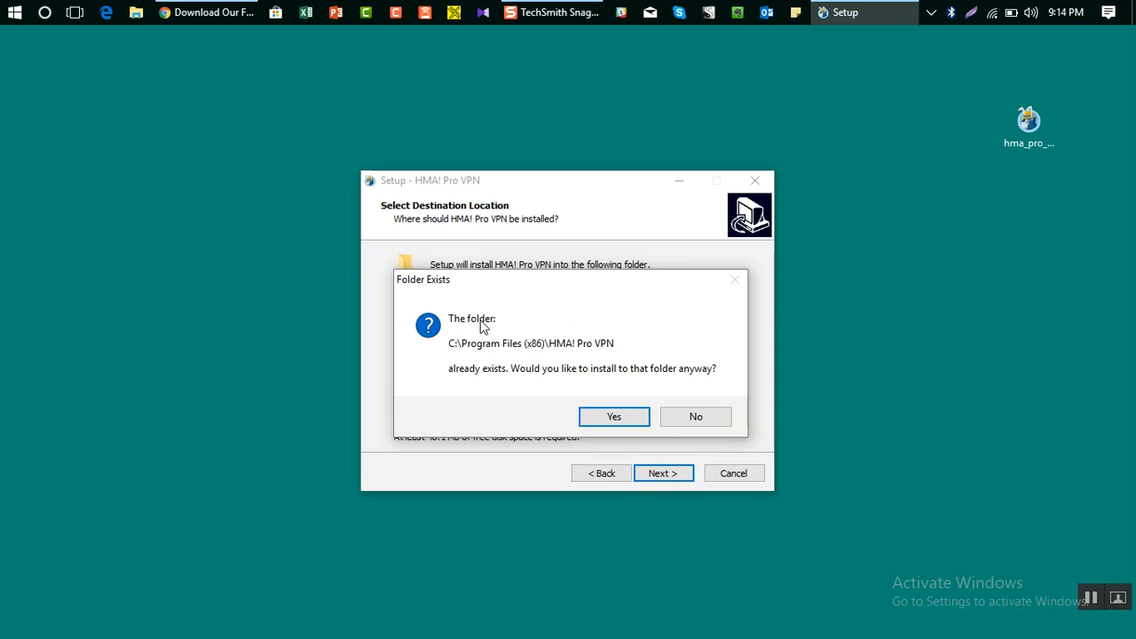
{"action": "mouse_move", "coordinate": [661, 390]}
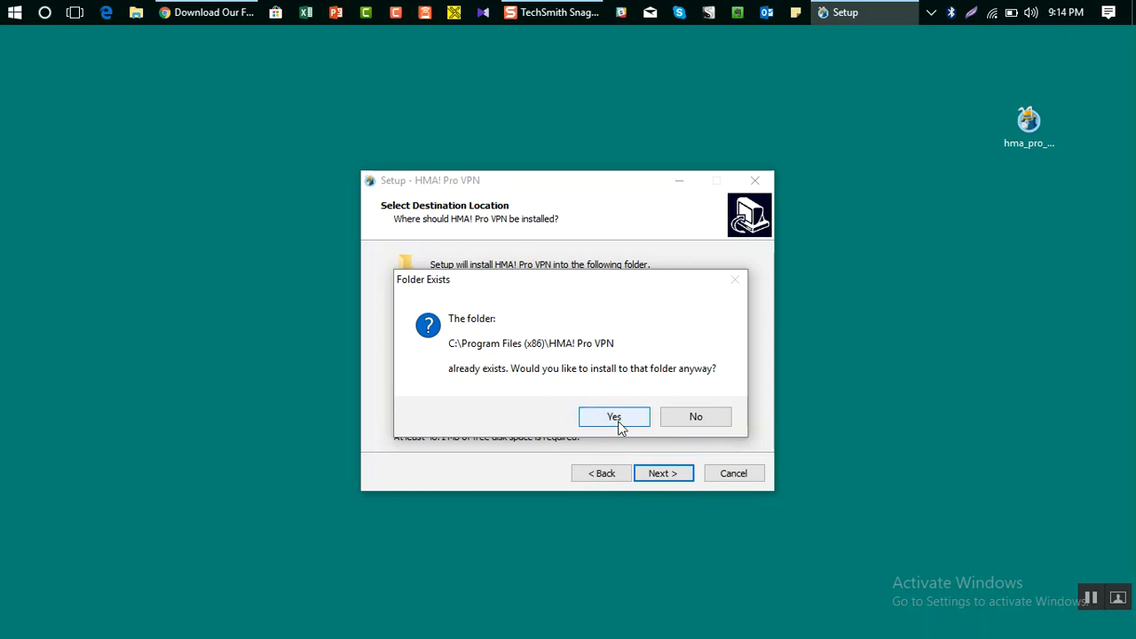
{"action": "left_click", "coordinate": [614, 417]}
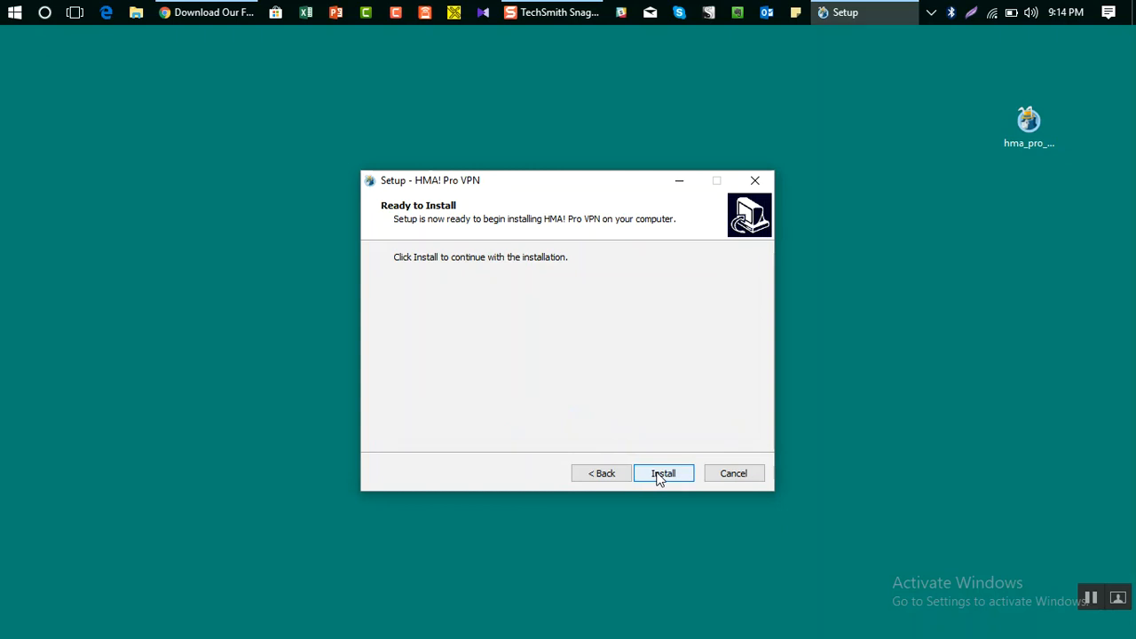
{"action": "left_click", "coordinate": [662, 472]}
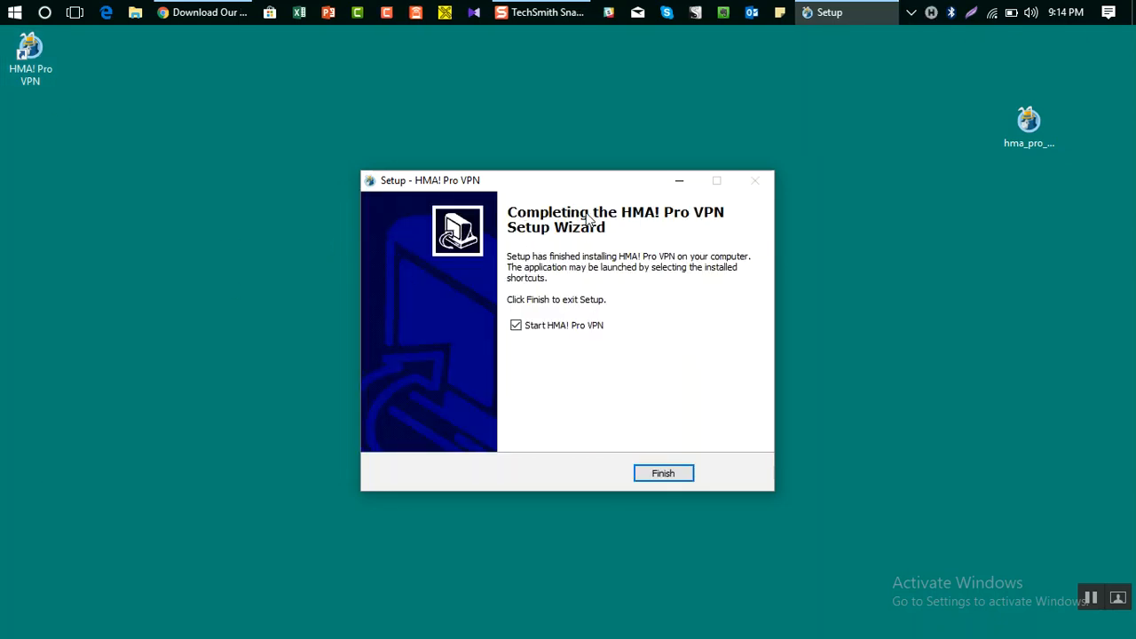
{"action": "mouse_move", "coordinate": [654, 231]}
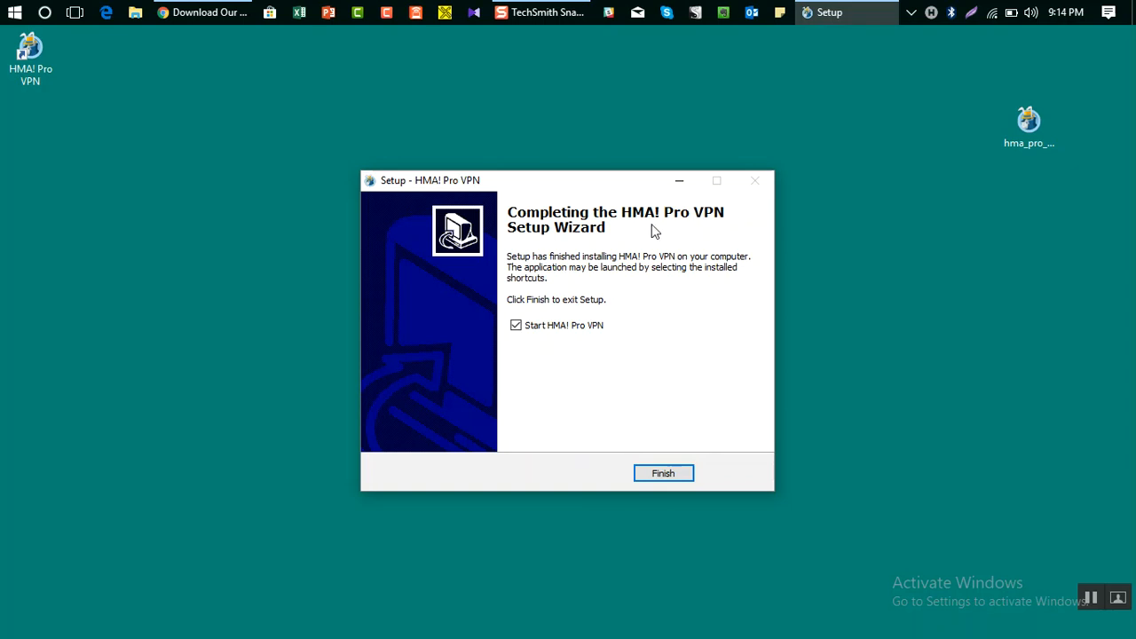
{"action": "mouse_move", "coordinate": [548, 371]}
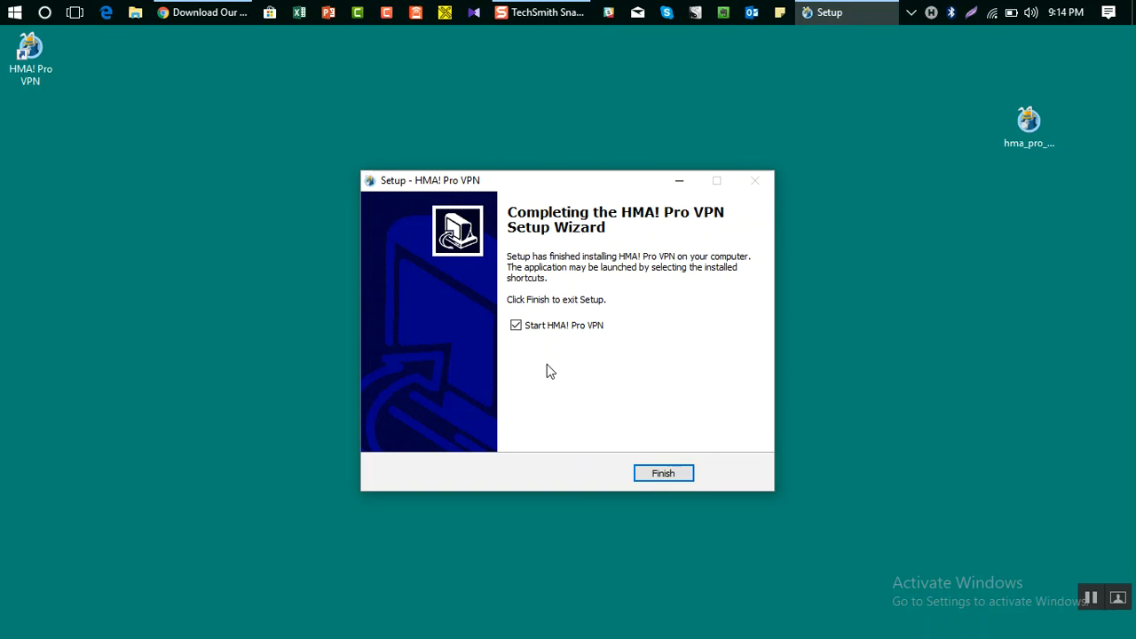
{"action": "mouse_move", "coordinate": [519, 340]}
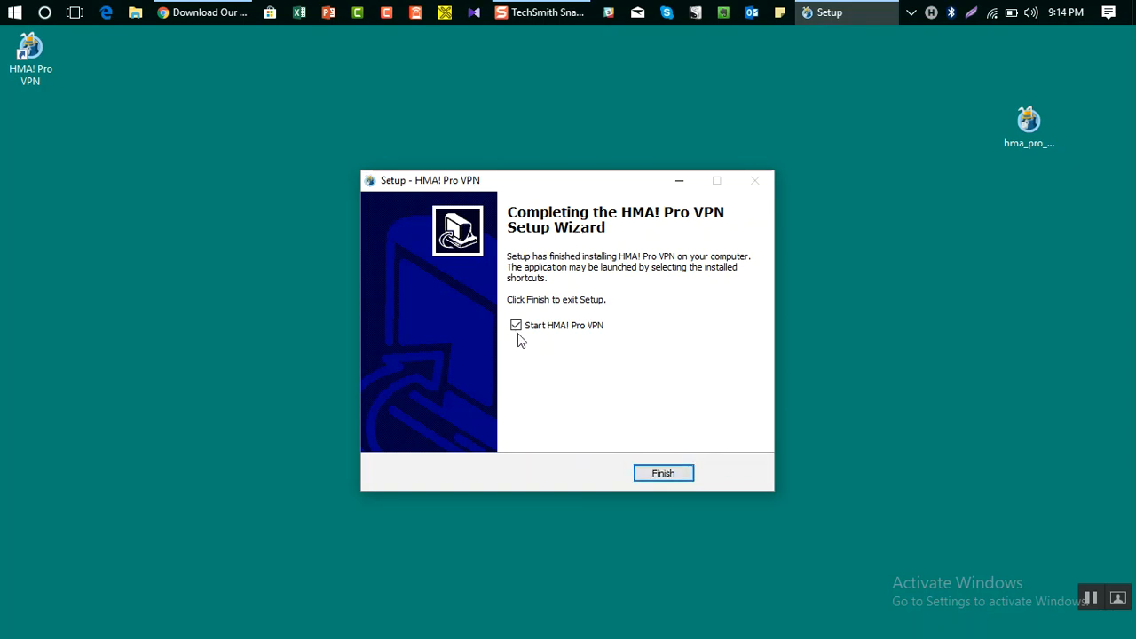
Uncheck 'Start HMA! Pro VPN' and click Finish to close the wizard.
{"action": "left_click", "coordinate": [515, 325]}
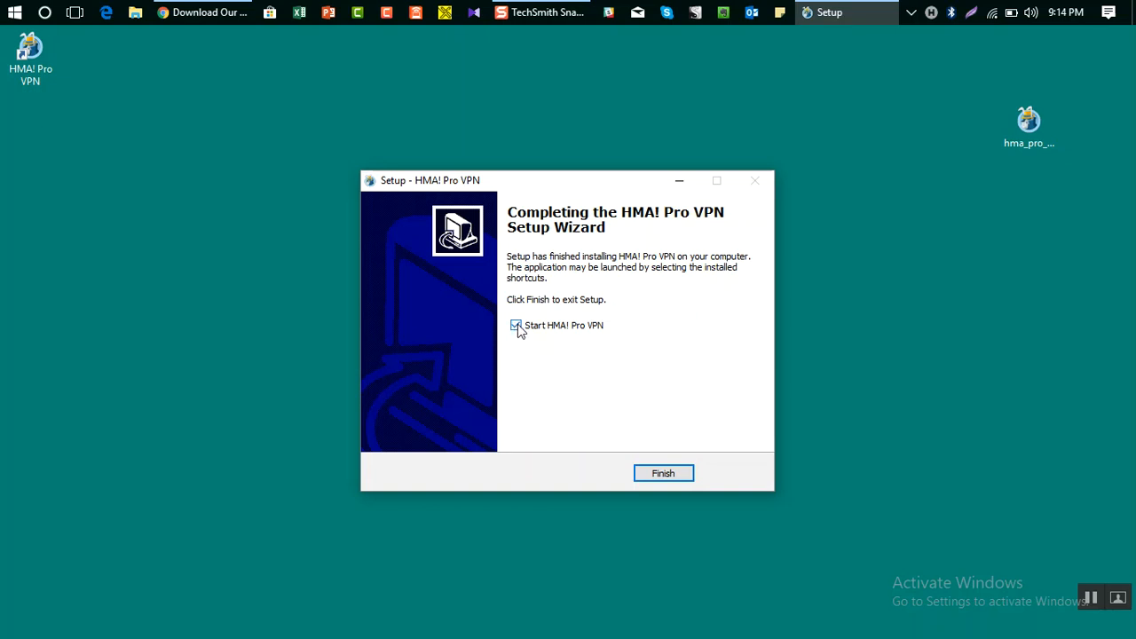
{"action": "left_click", "coordinate": [516, 324]}
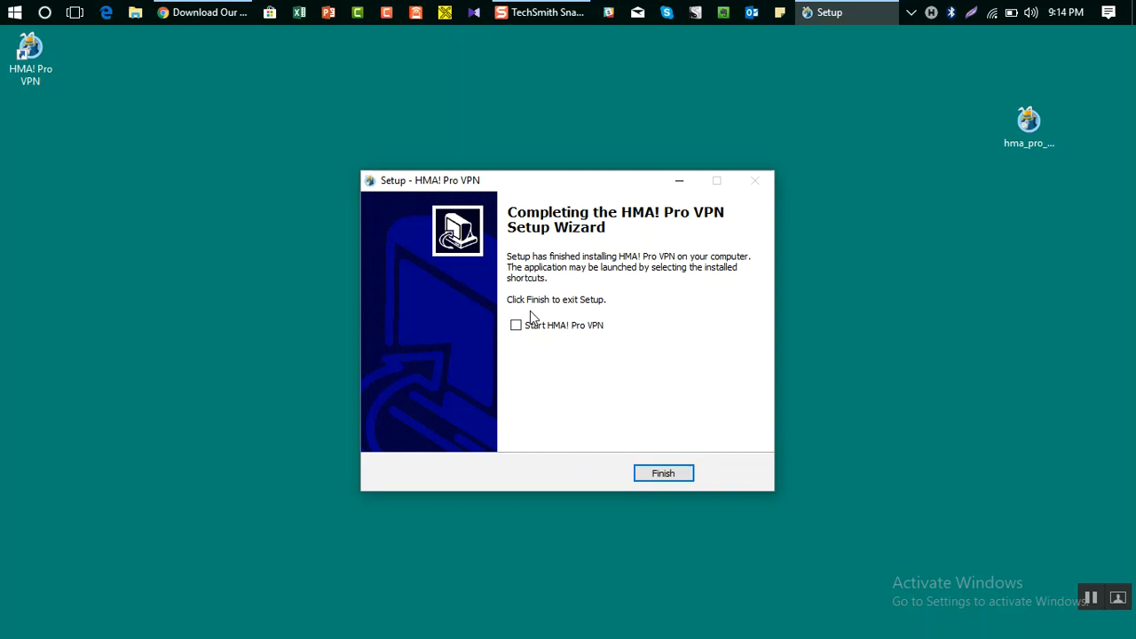
{"action": "left_click", "coordinate": [30, 58]}
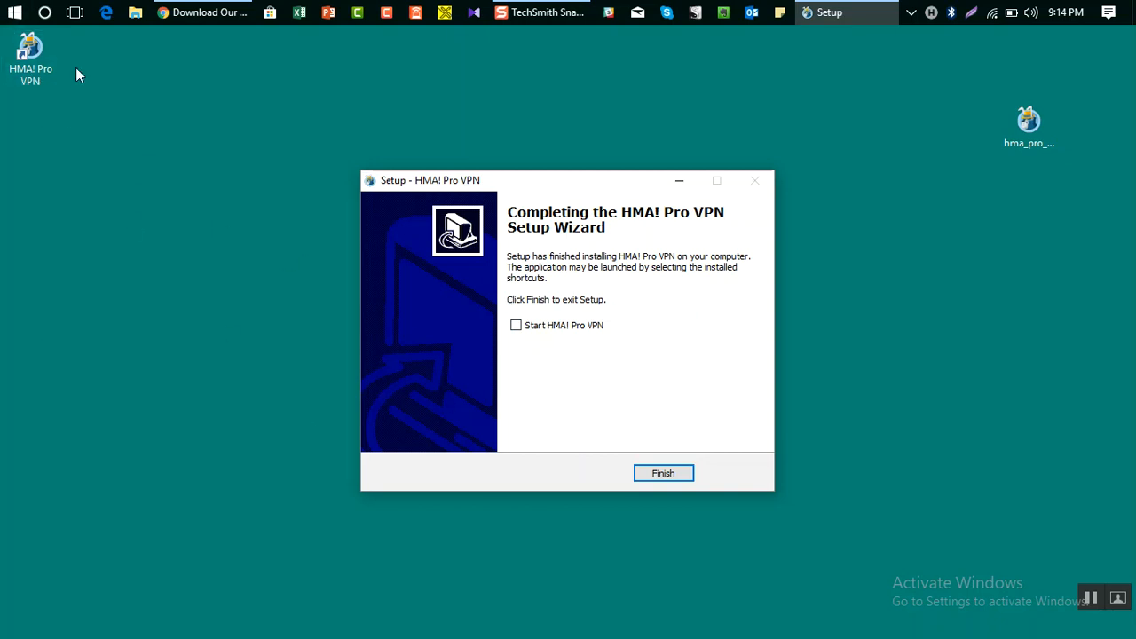
{"action": "left_click", "coordinate": [663, 473]}
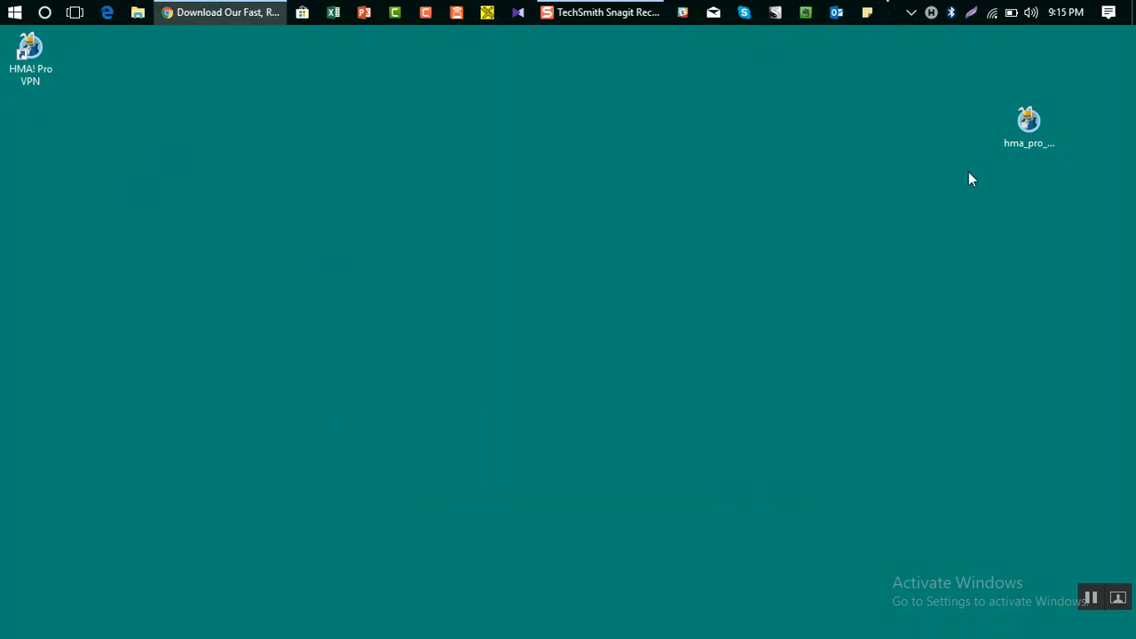
Launch HMA! Pro VPN from its desktop shortcut to bring up the donkey-logo splash screen.
{"action": "left_click", "coordinate": [1027, 124]}
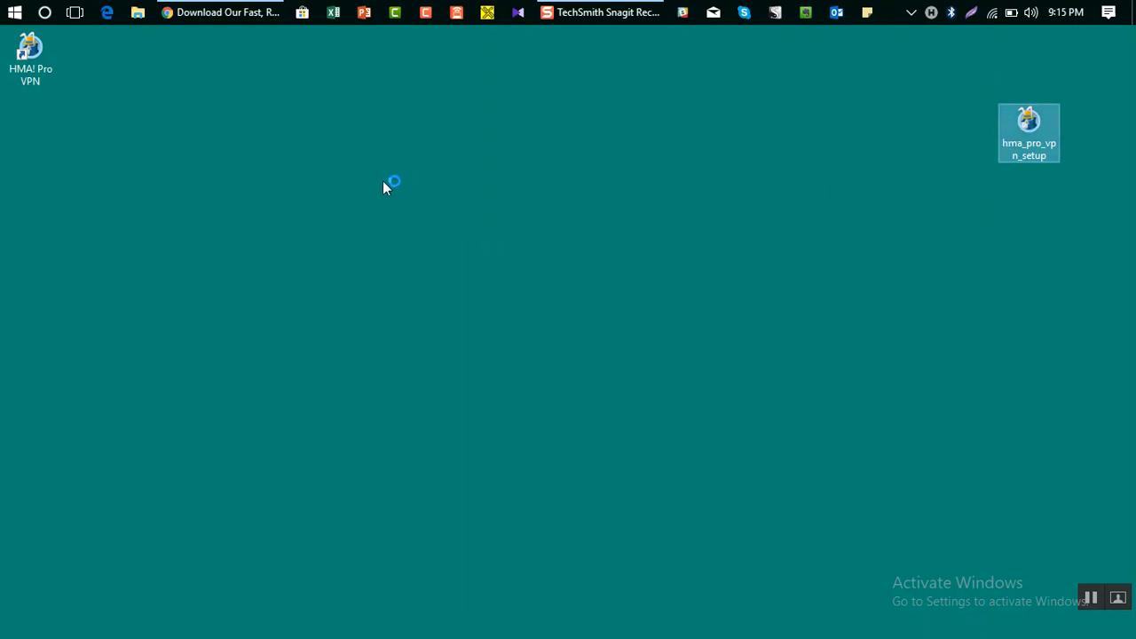
{"action": "mouse_move", "coordinate": [5, 98]}
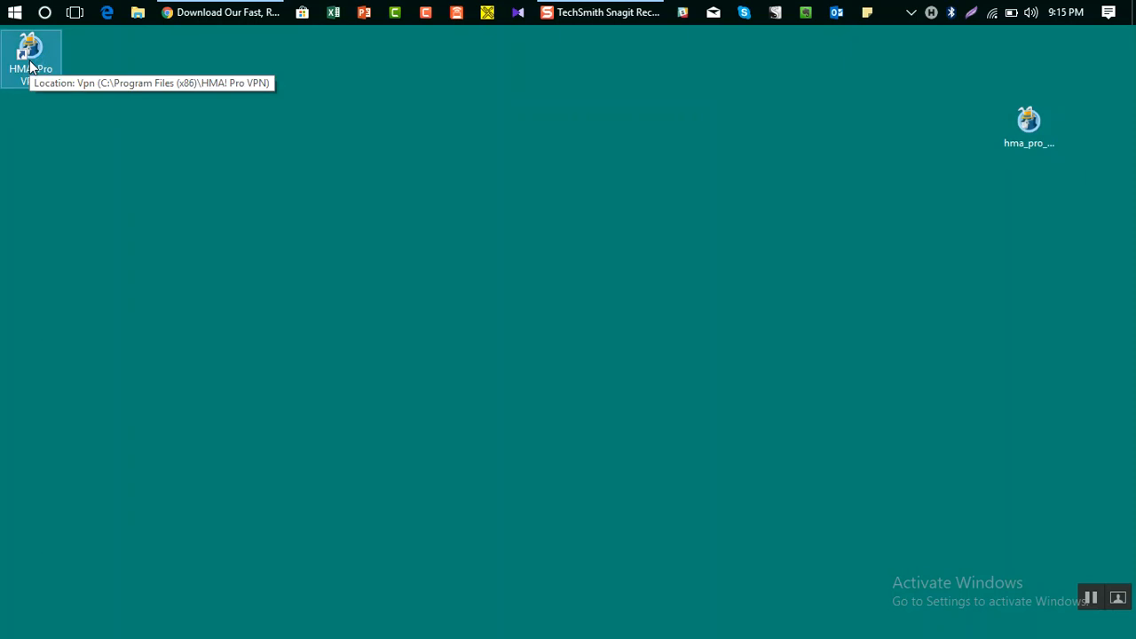
{"action": "double_click", "coordinate": [31, 53]}
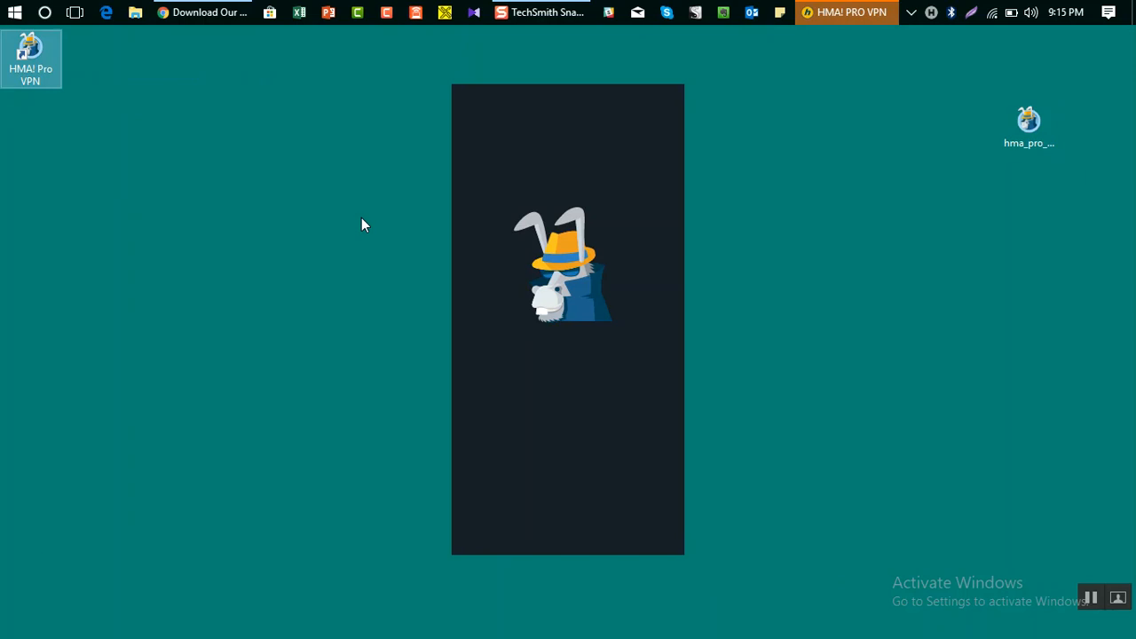